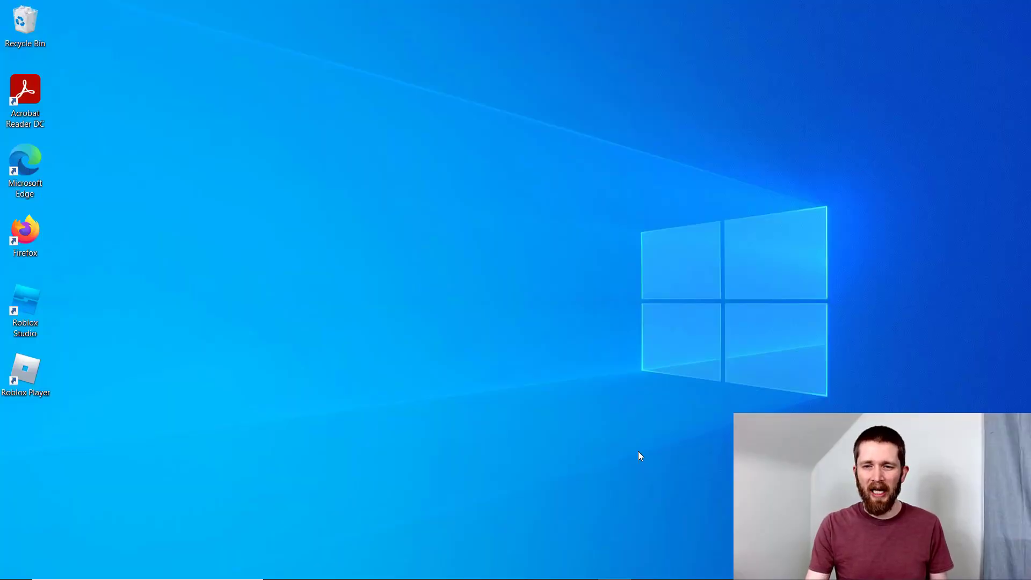
Launch Roblox Studio from its desktop shortcut to reach the new-place templates.
double_click(25, 309)
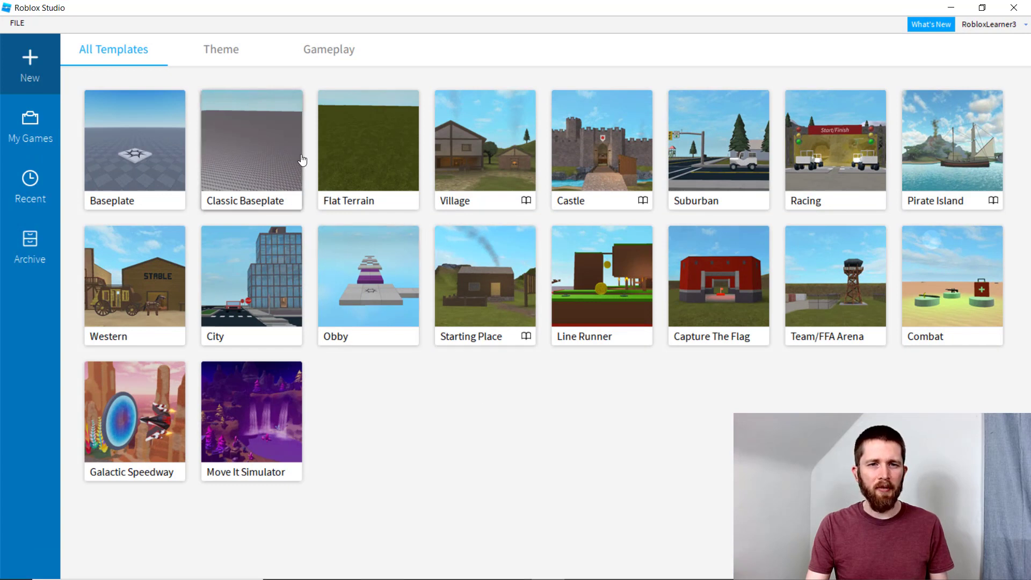
mouse_move(375, 147)
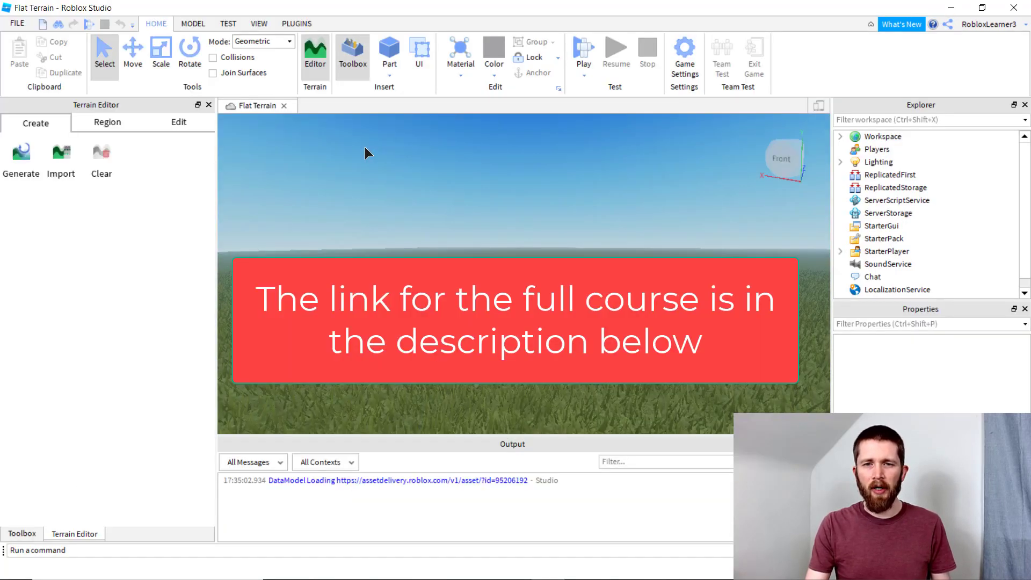
mouse_move(604, 229)
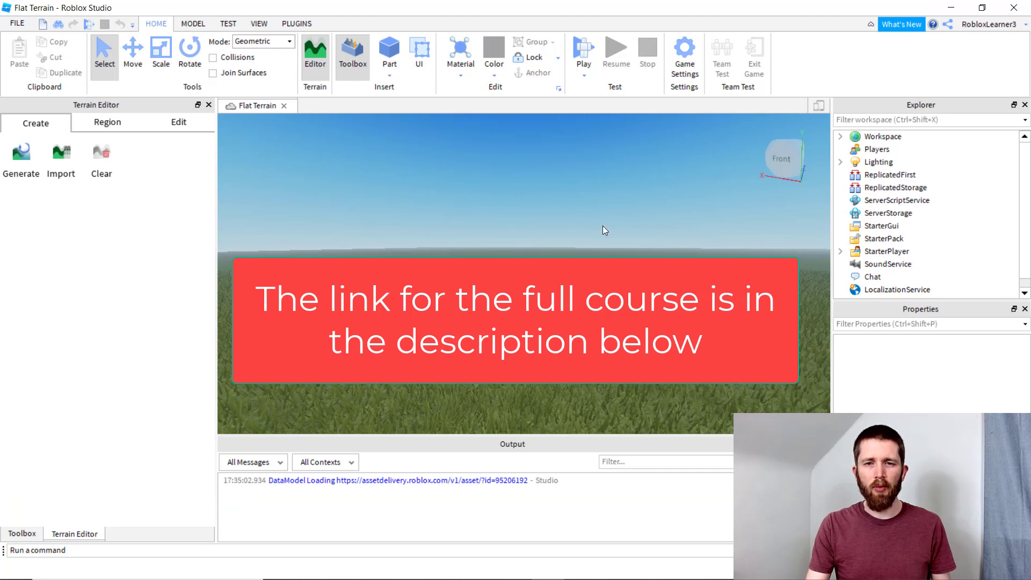
mouse_move(647, 176)
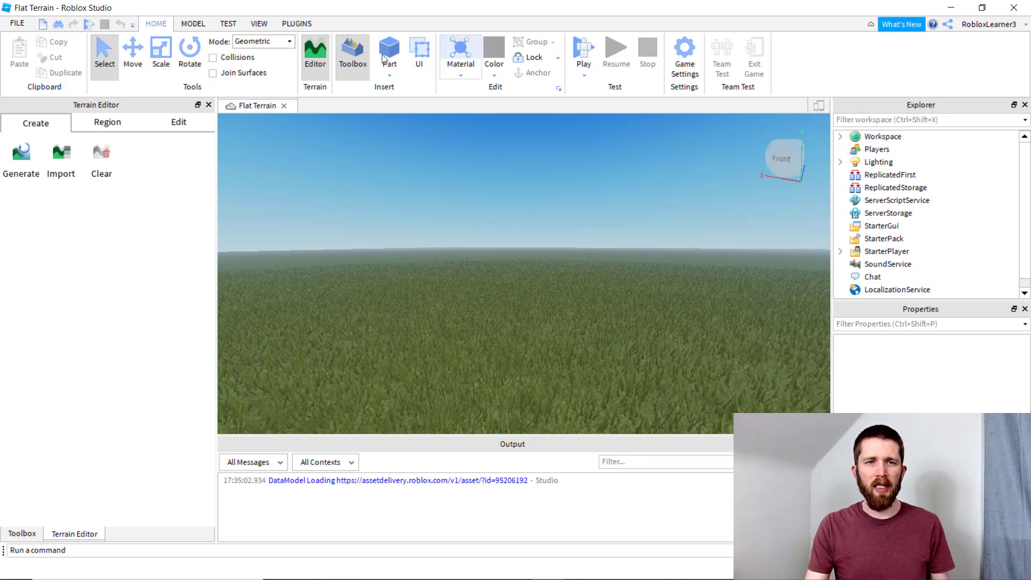
Look over the View panels, then select Workspace and SoundService in the Explorer.
click(258, 23)
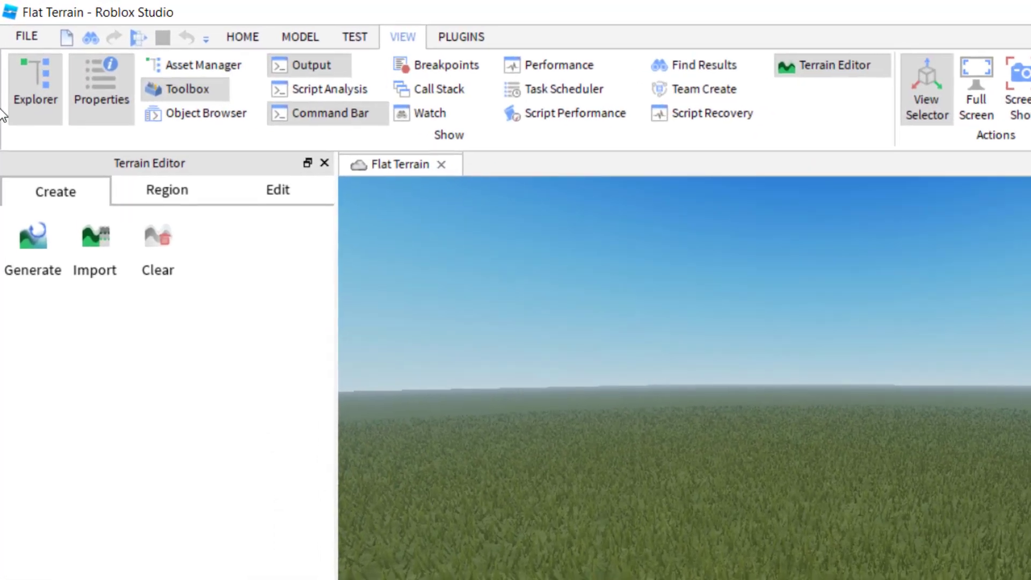
click(243, 37)
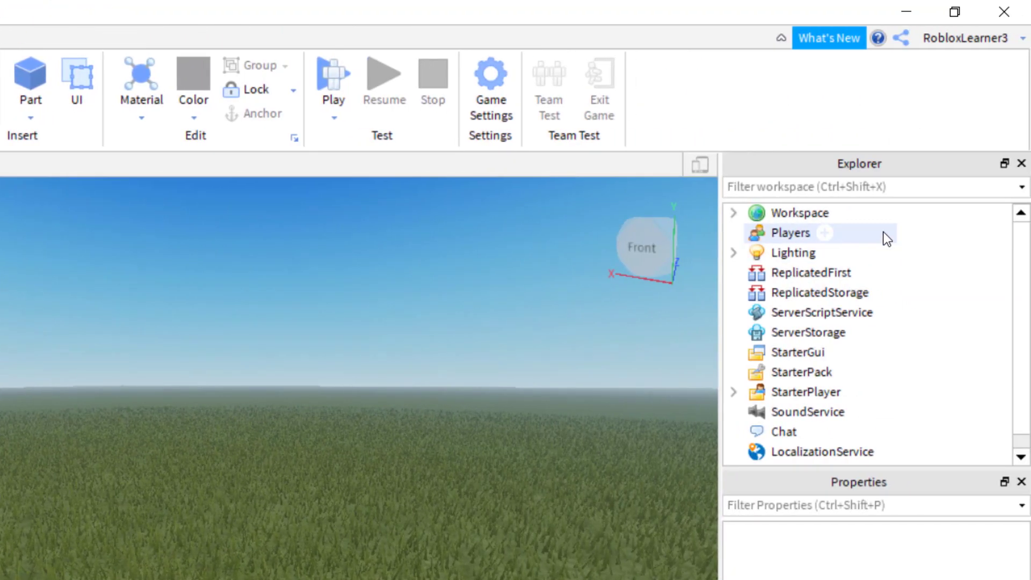
click(800, 212)
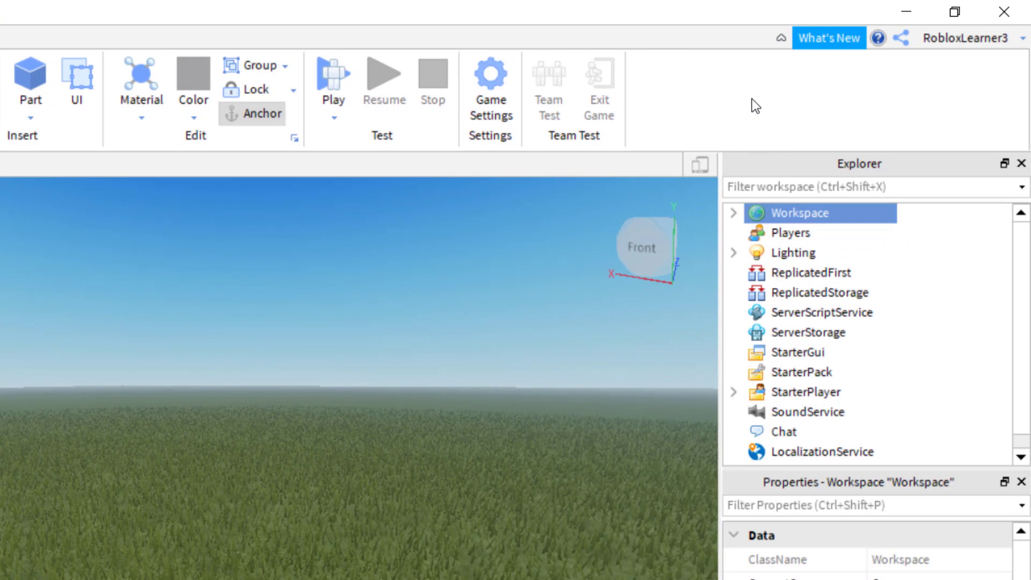
mouse_move(837, 205)
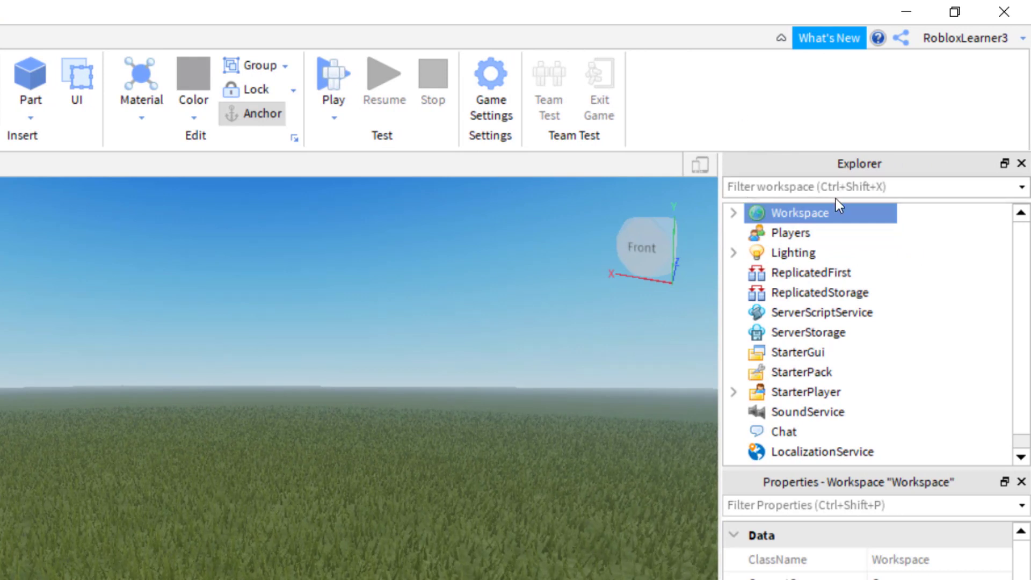
mouse_move(800, 412)
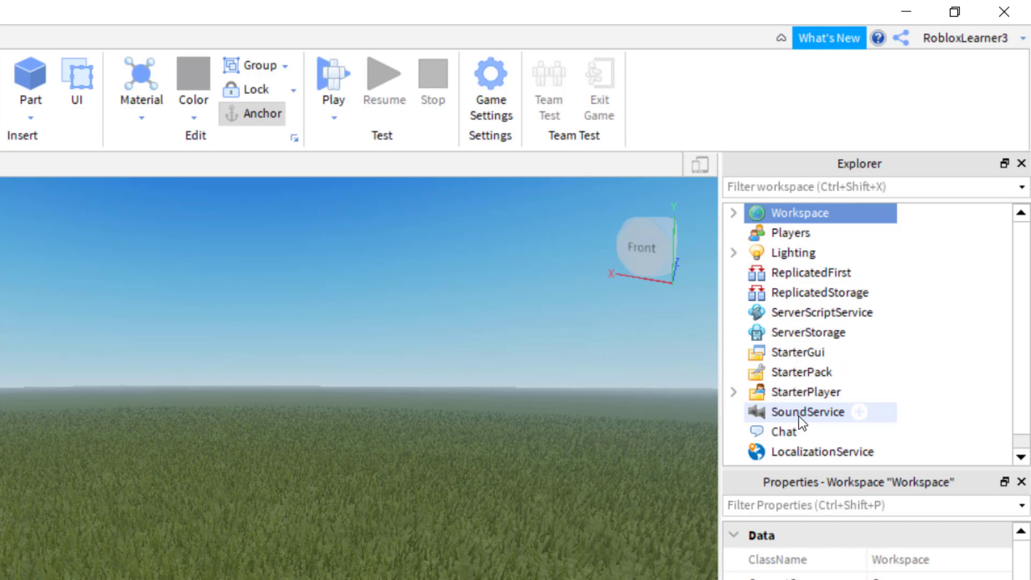
click(807, 412)
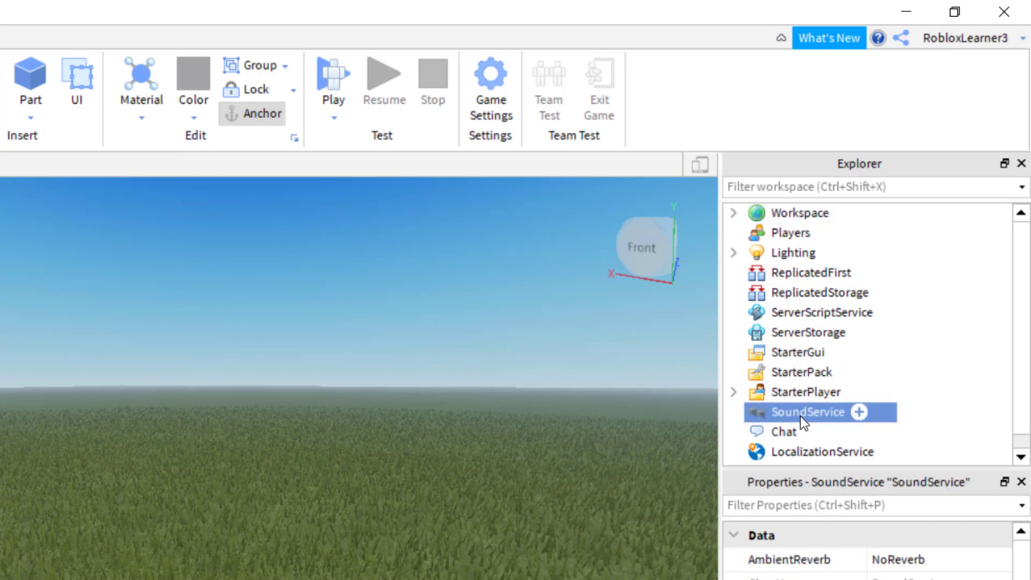
mouse_move(829, 417)
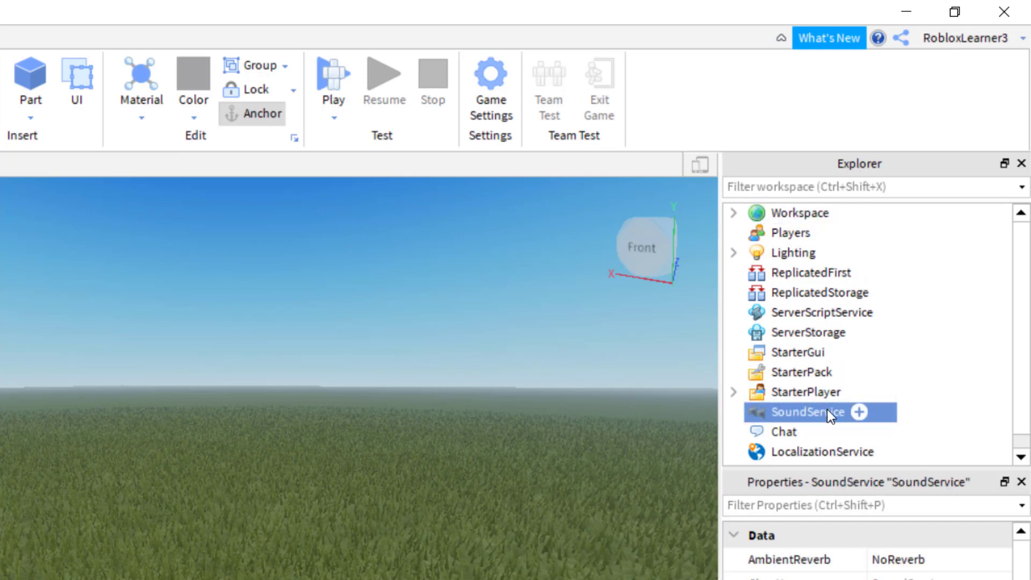
mouse_move(858, 423)
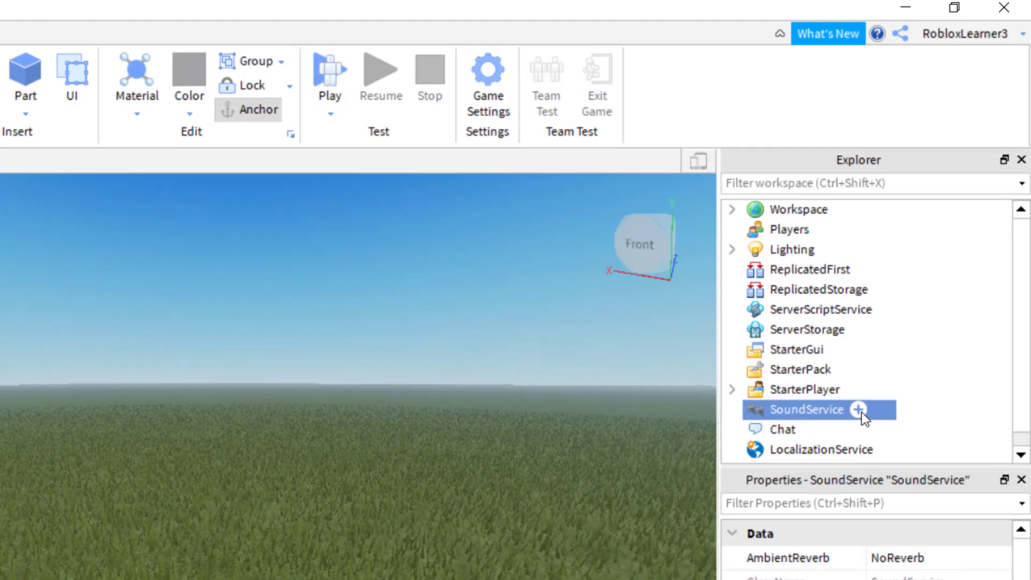
Insert a Sound object into SoundService by searching 'sound', then select it.
click(860, 410)
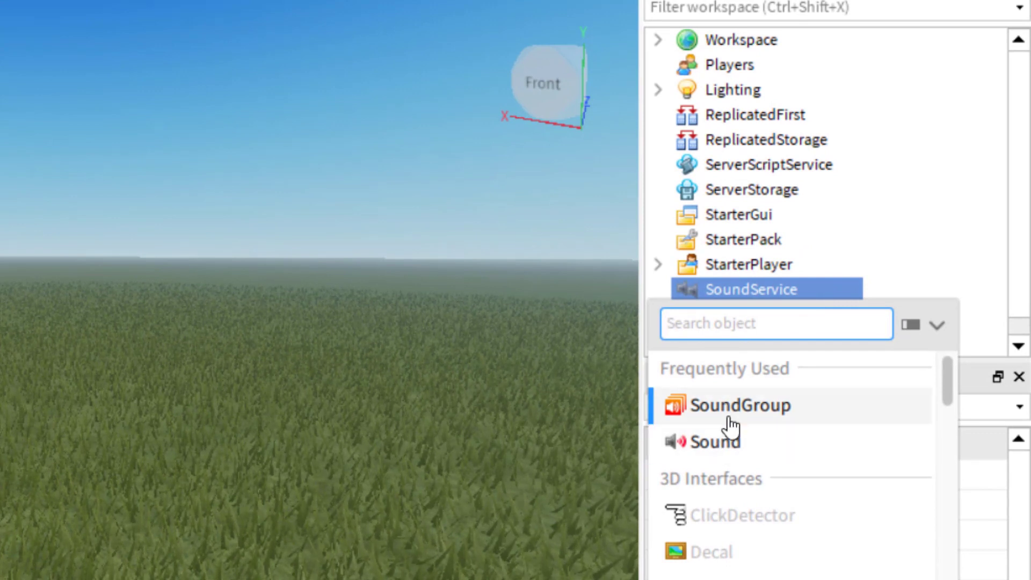
mouse_move(780, 299)
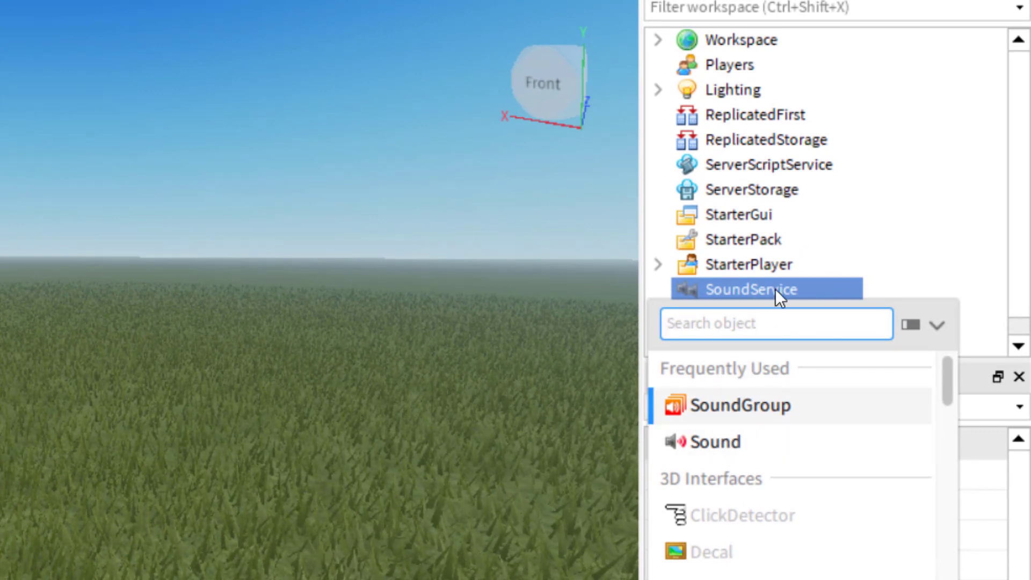
text(sound)
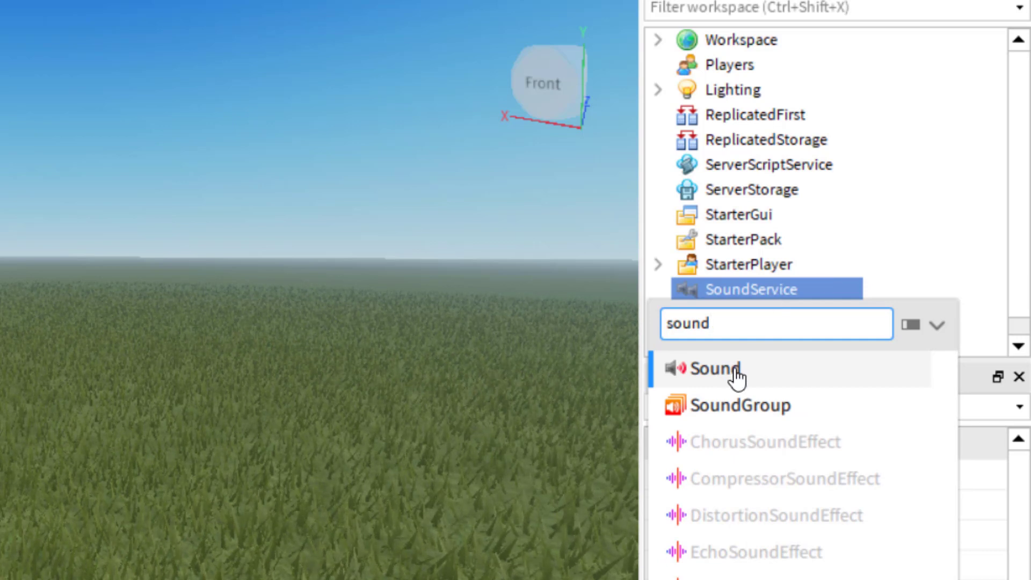
click(715, 369)
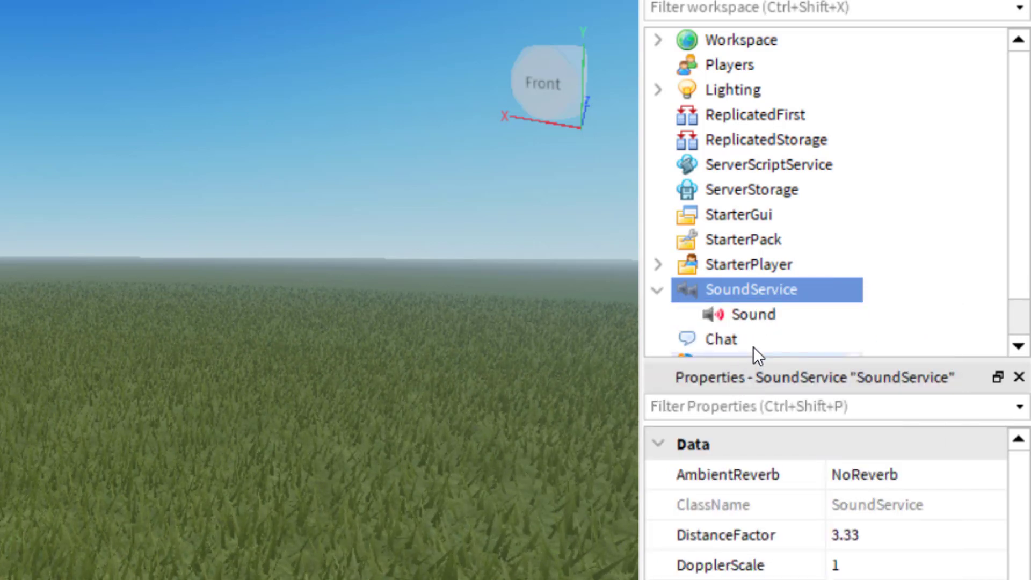
mouse_move(760, 325)
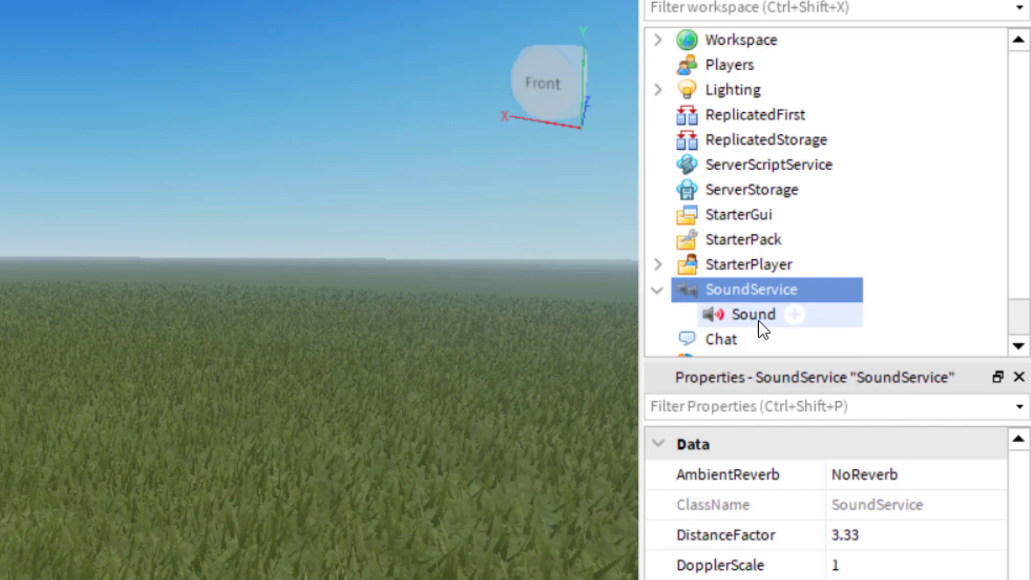
click(753, 314)
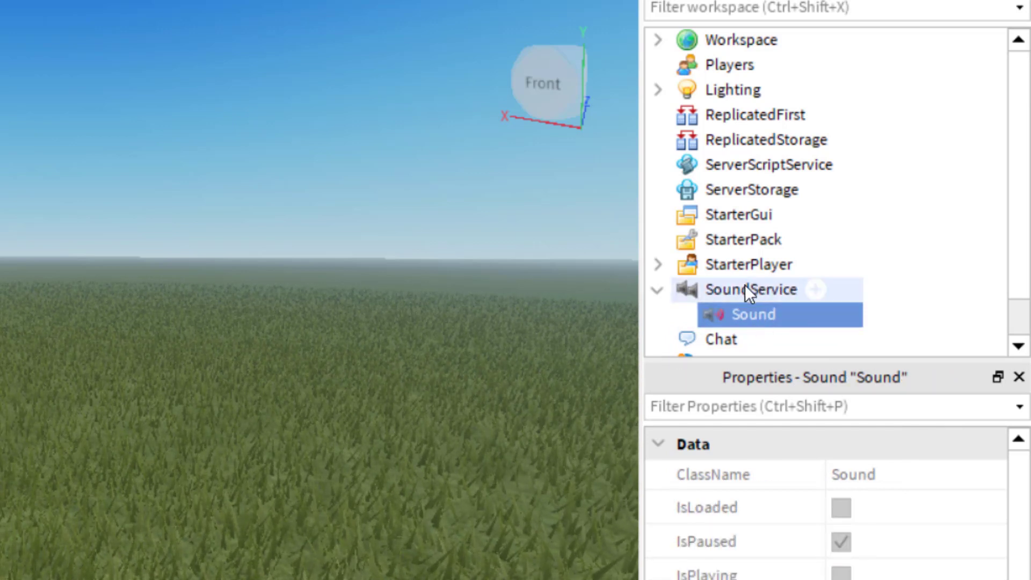
mouse_move(760, 329)
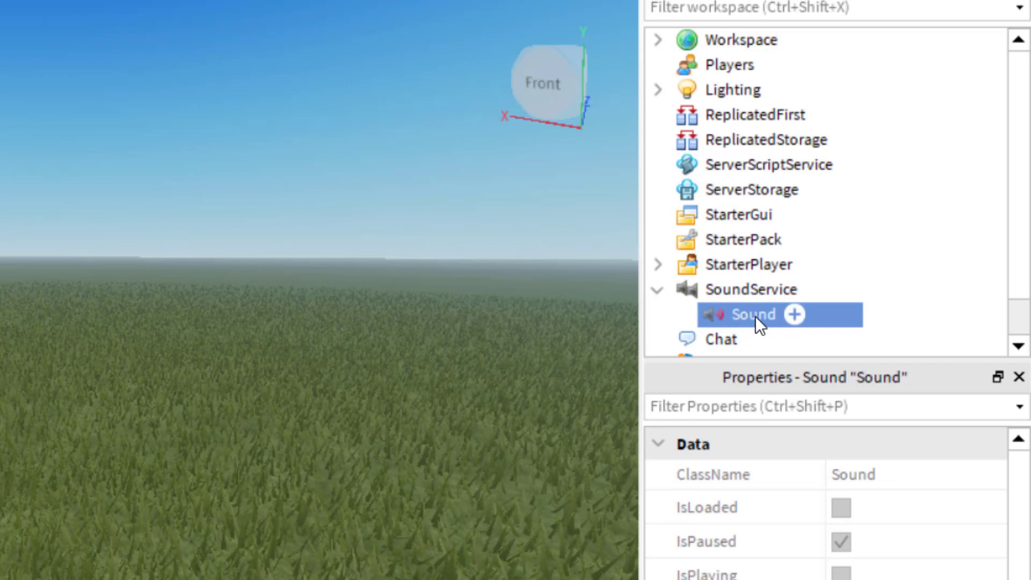
mouse_move(746, 391)
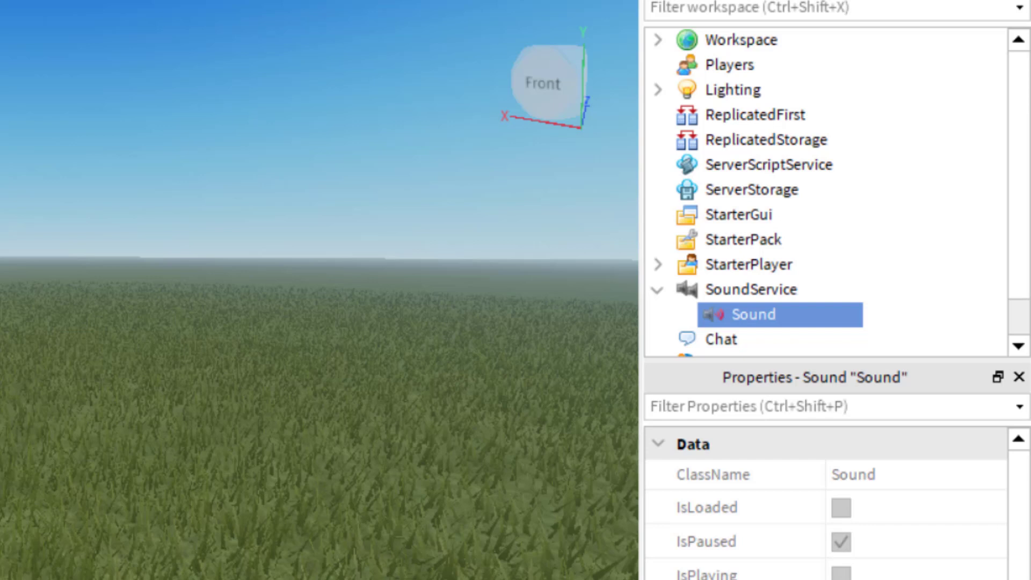
mouse_move(803, 480)
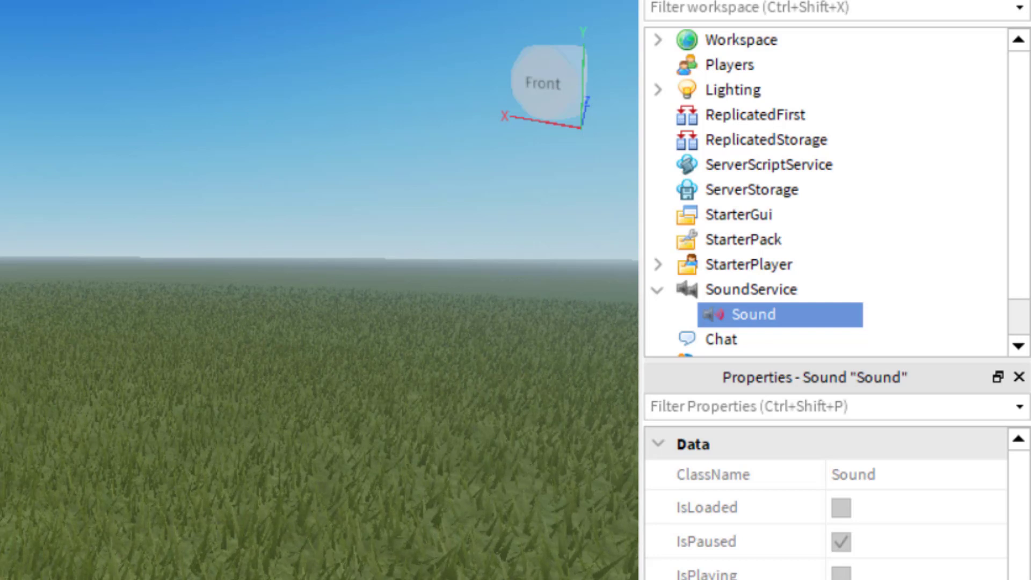
Scroll the Sound's Properties down and focus the empty SoundId field.
scroll(down, 3)
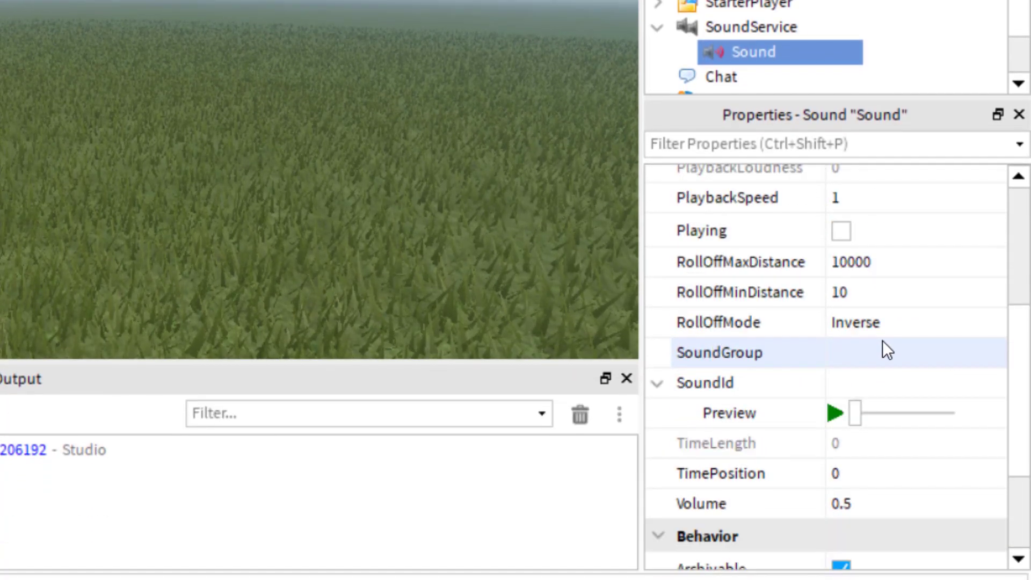
click(724, 383)
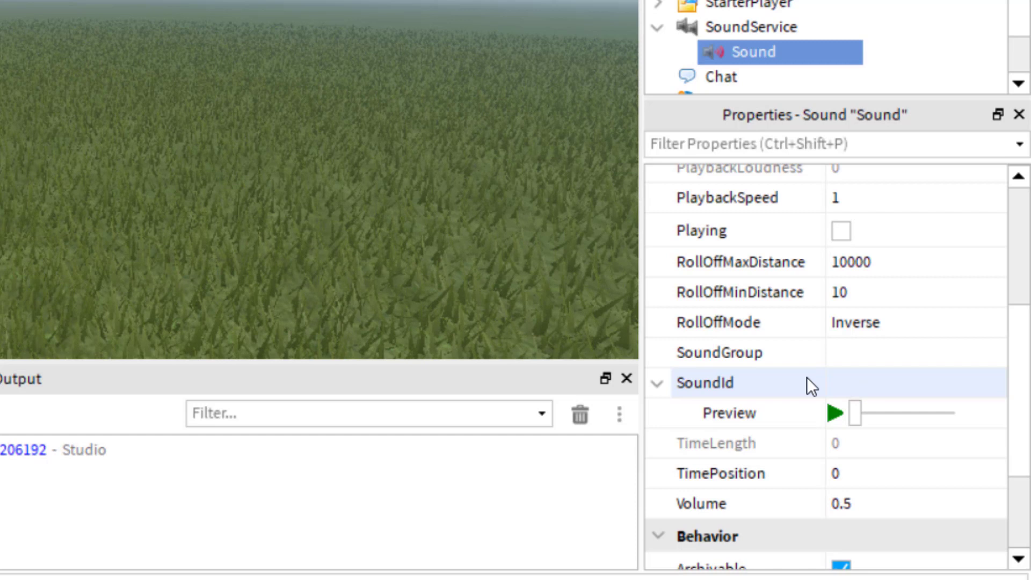
mouse_move(852, 385)
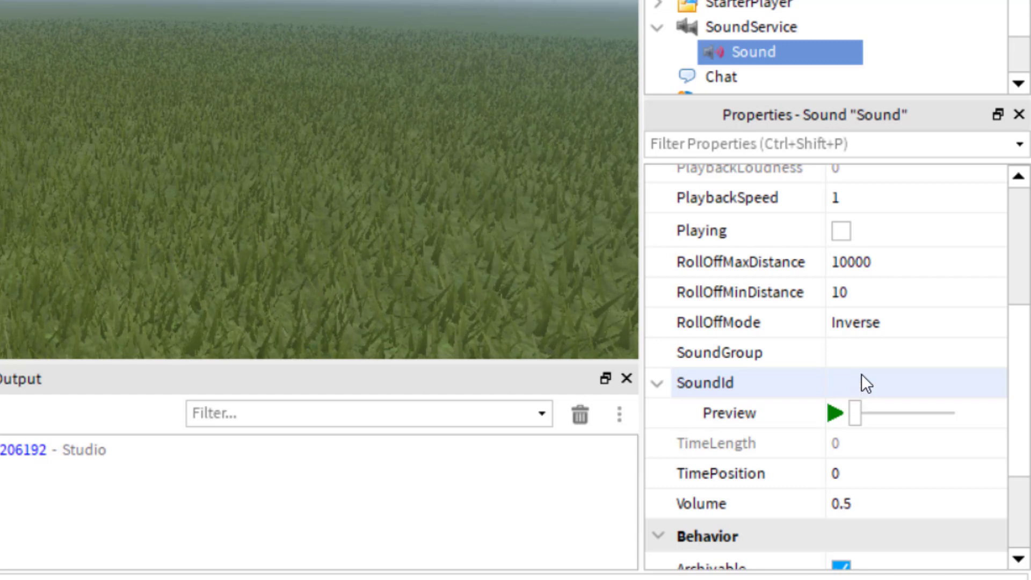
mouse_move(914, 402)
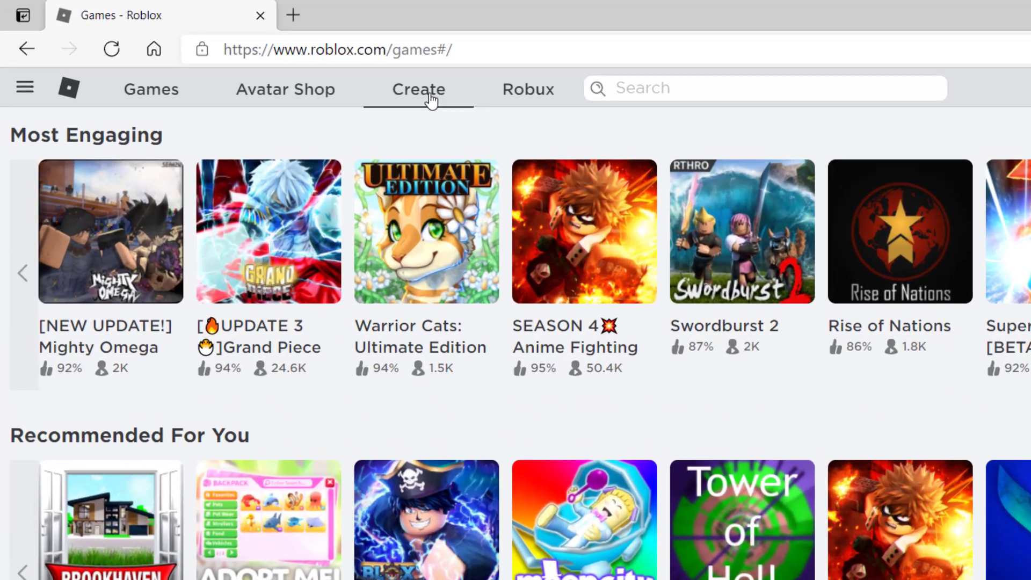
Go from the Develop creations page to the developer Library.
click(419, 89)
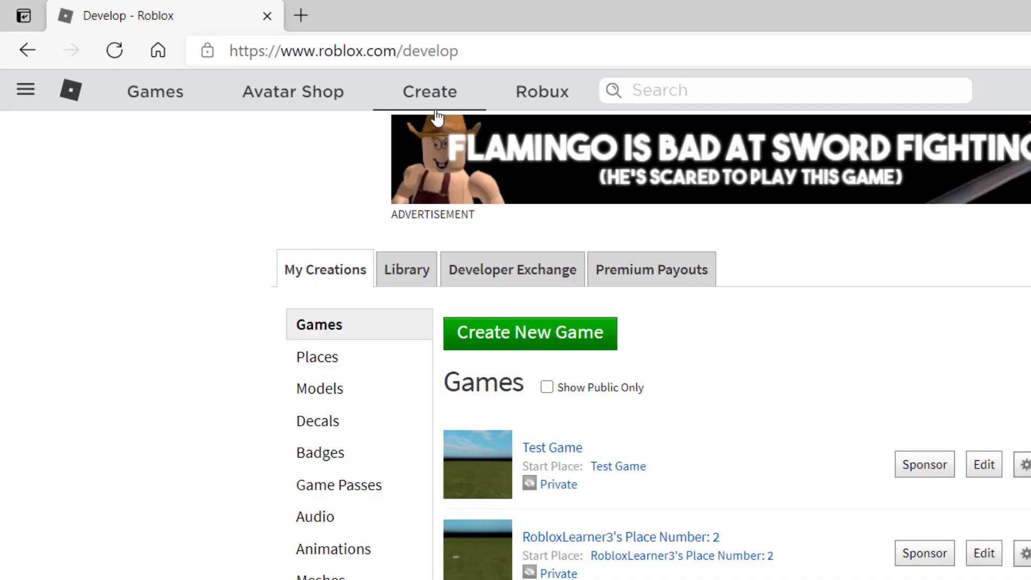
mouse_move(260, 252)
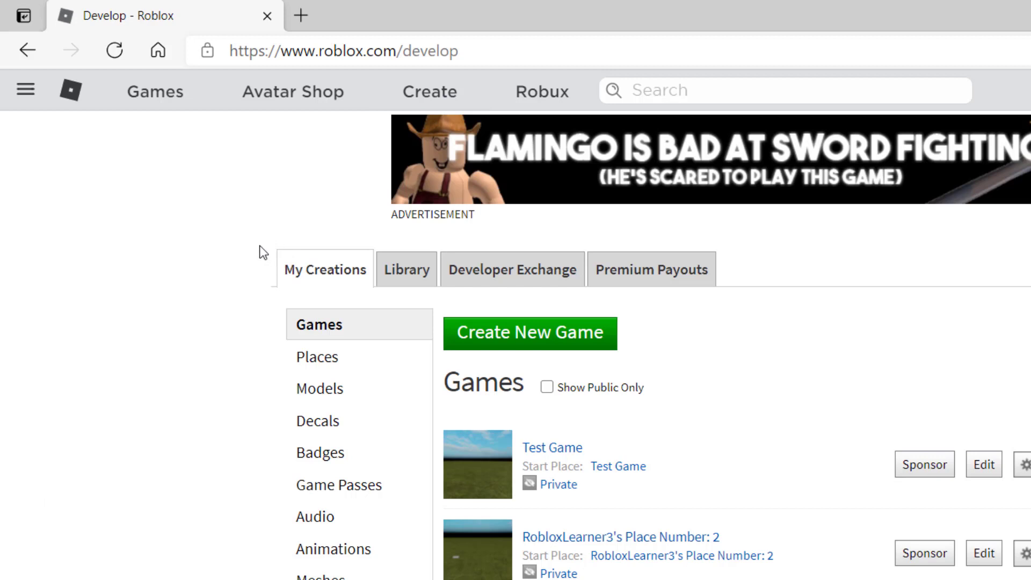
mouse_move(567, 270)
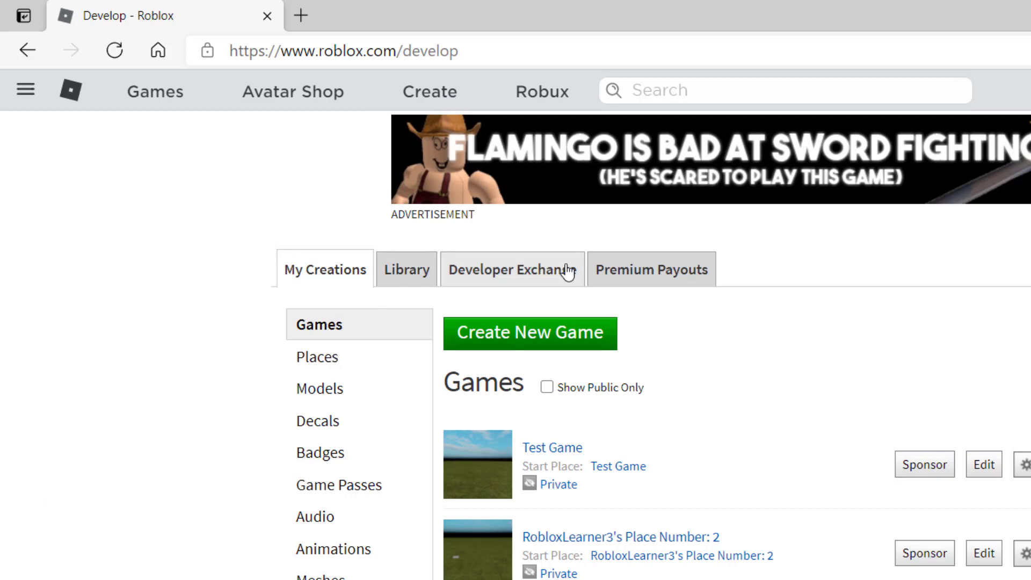
mouse_move(407, 269)
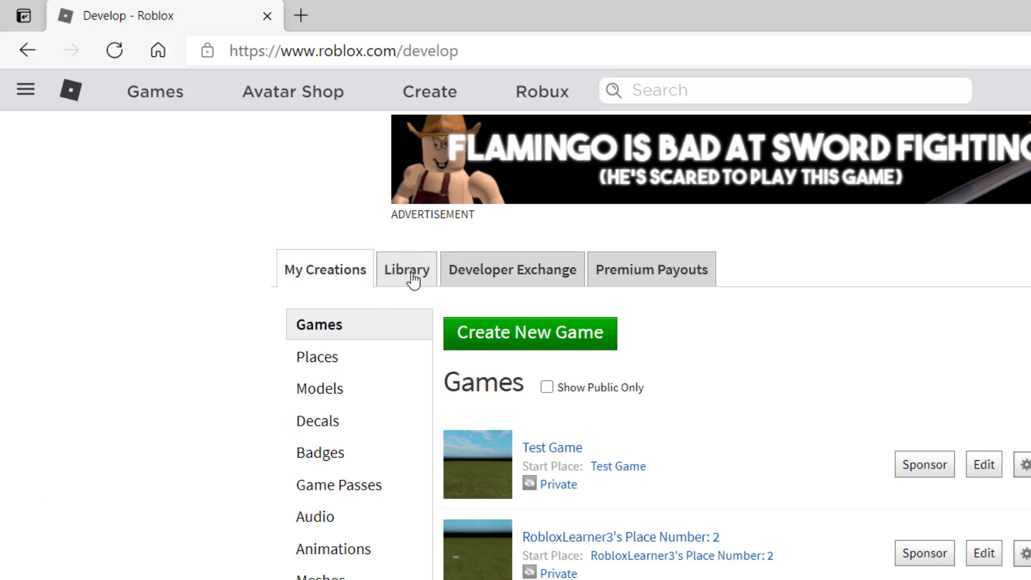
click(407, 269)
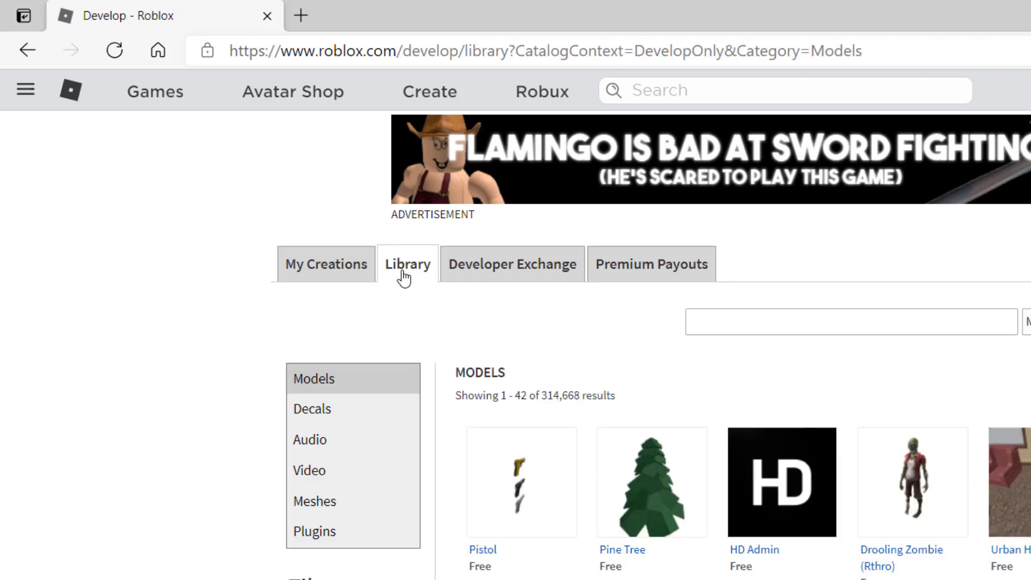
mouse_move(342, 471)
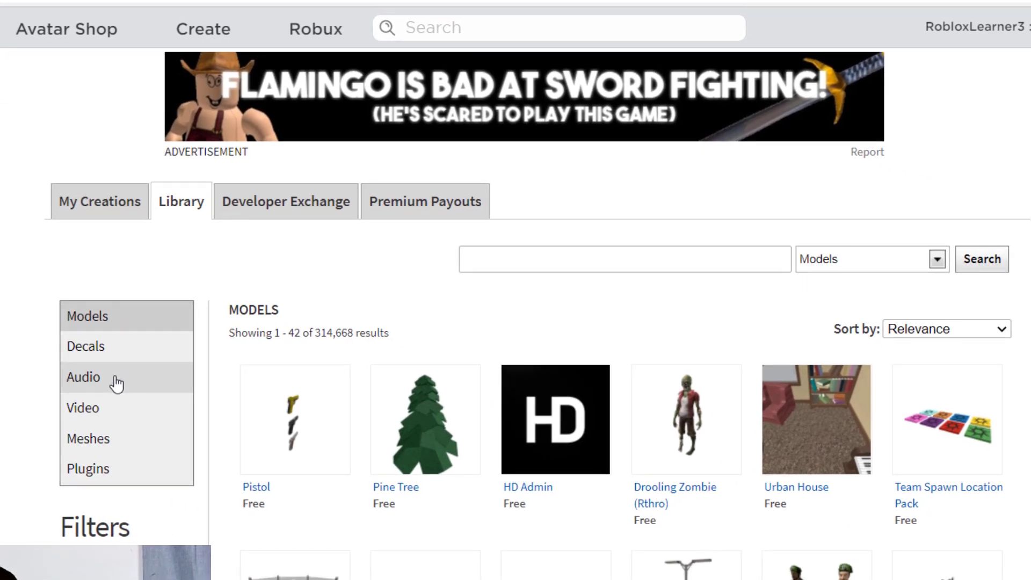
Filter the library to Audio and preview the Collider (a) track.
click(84, 377)
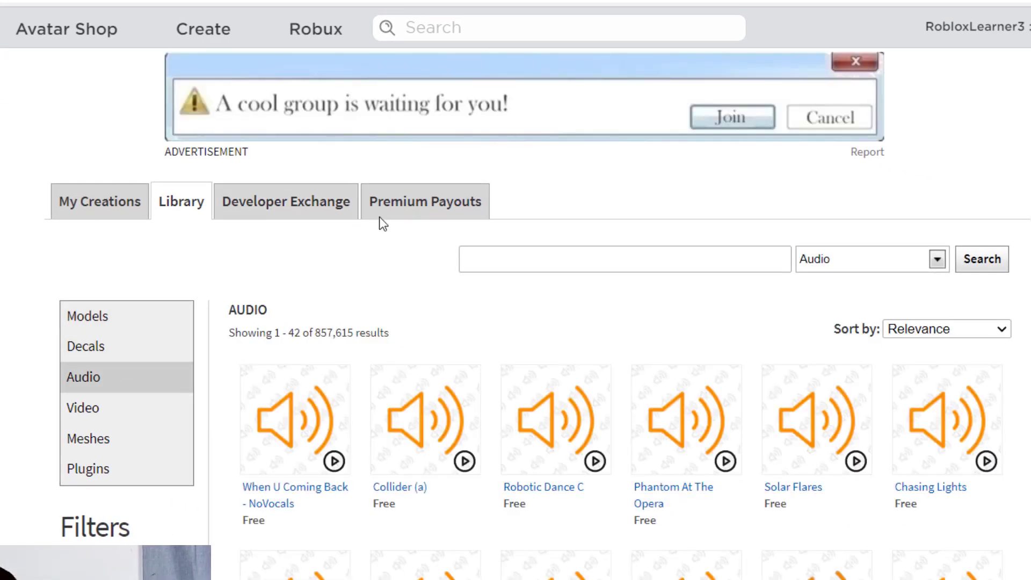
mouse_move(656, 337)
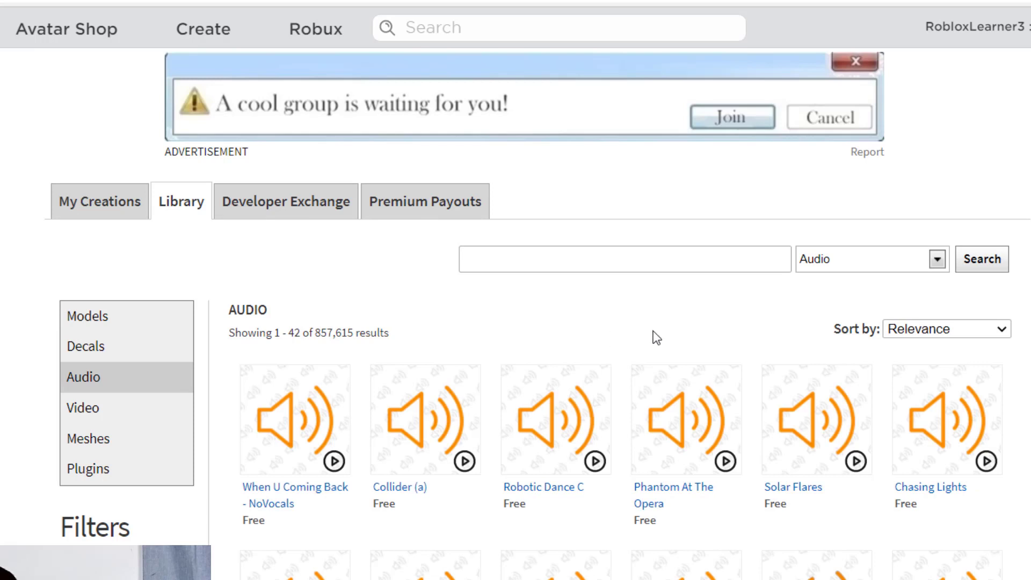
click(854, 61)
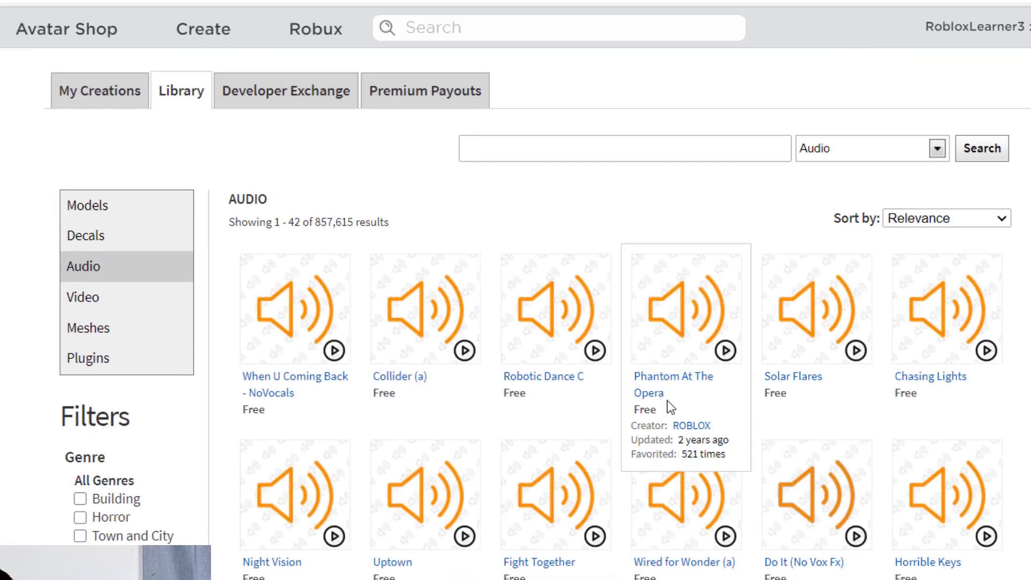
mouse_move(792, 364)
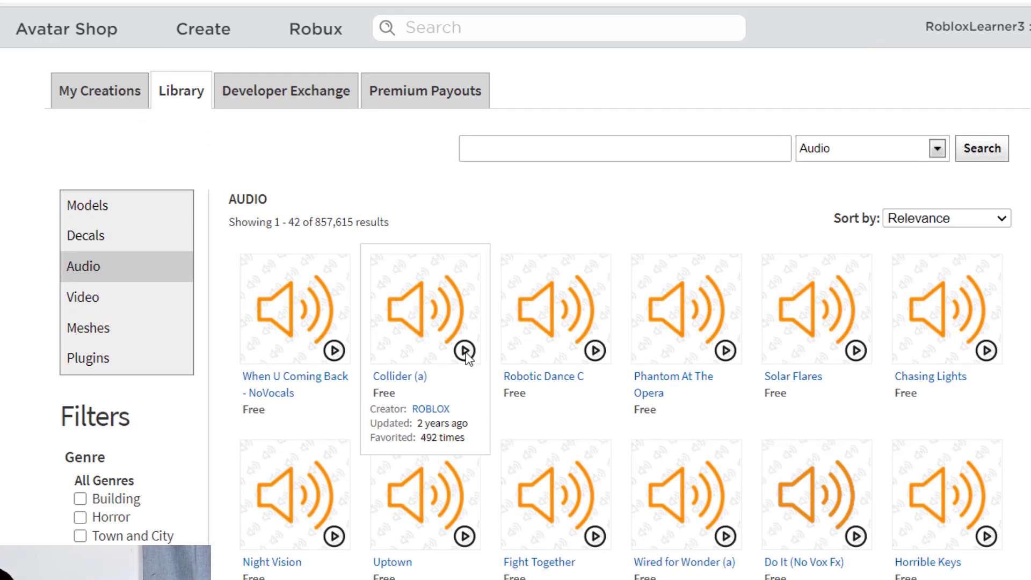
click(462, 351)
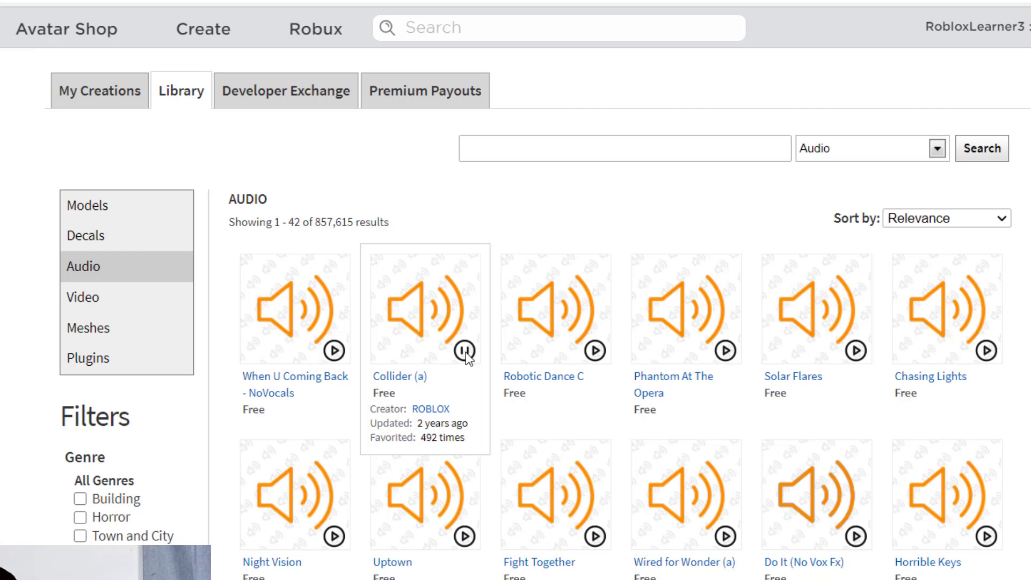
mouse_move(533, 211)
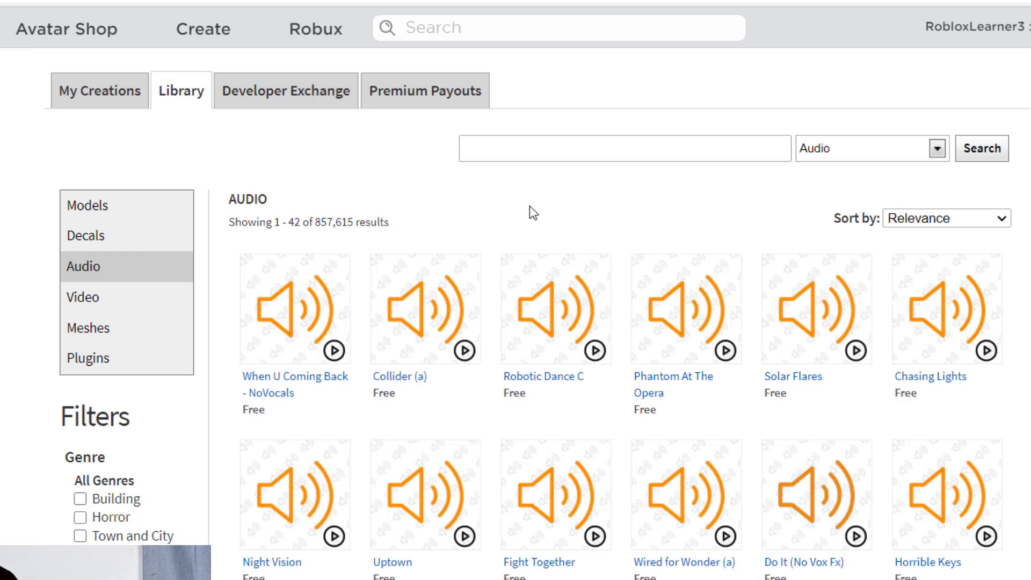
Search the audio library for 'stepping up'.
click(625, 148)
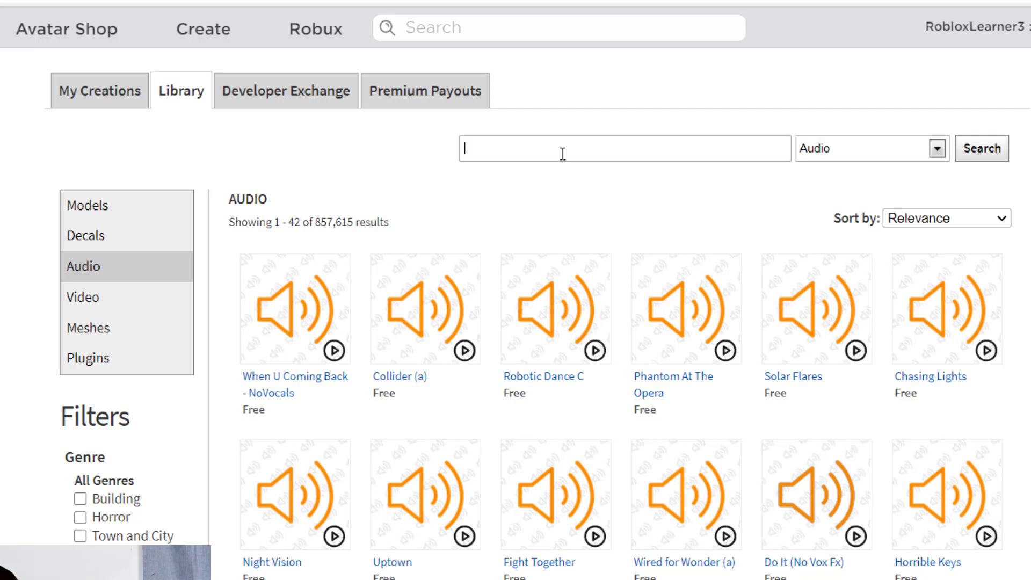
text(stepping)
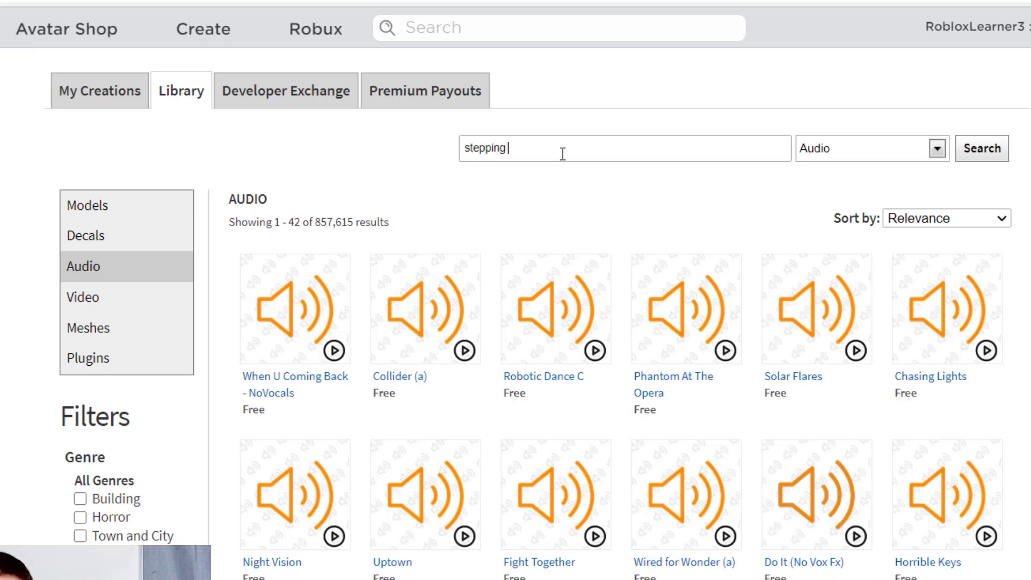
text(up)
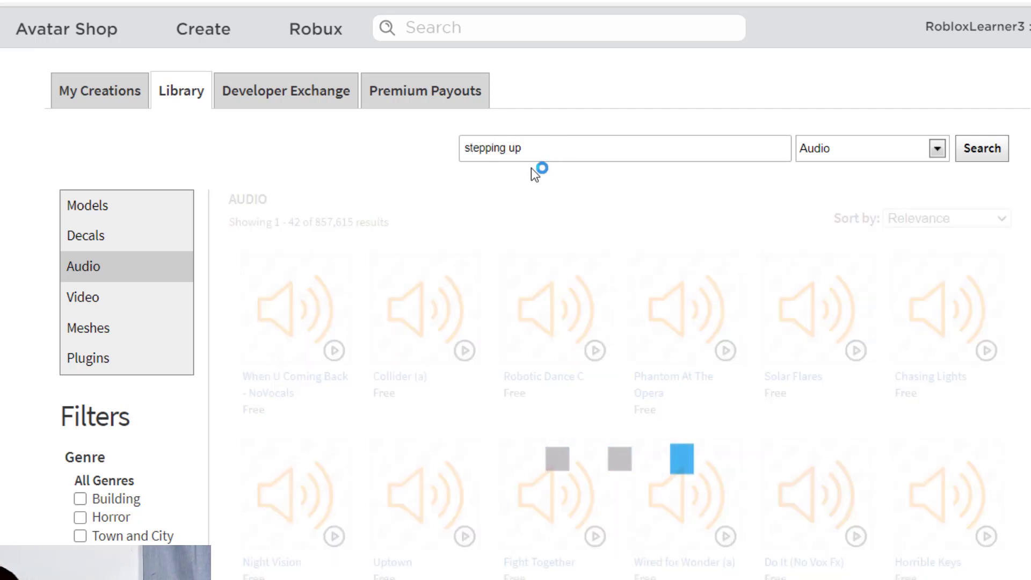
click(982, 148)
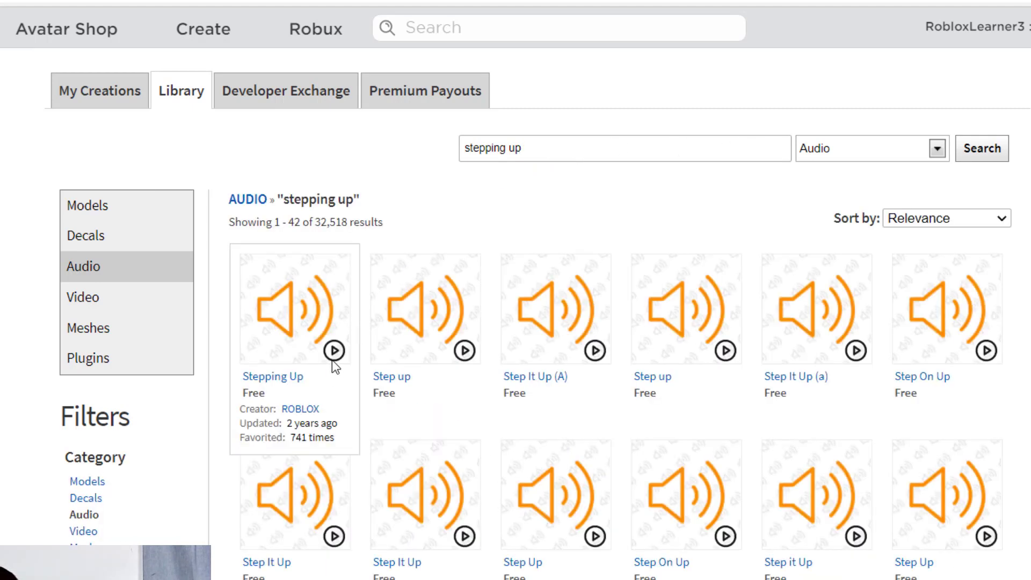
mouse_move(314, 322)
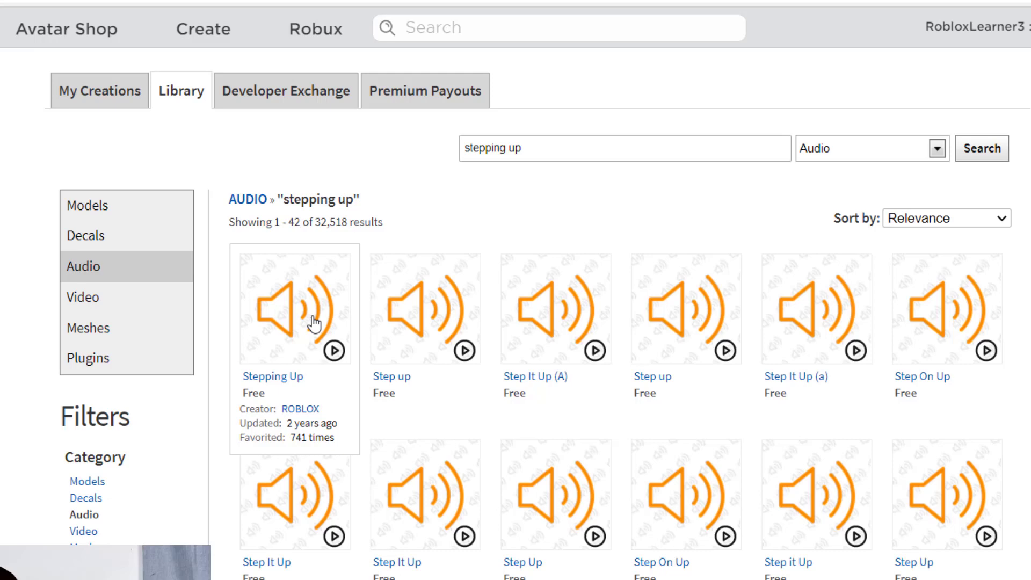
mouse_move(316, 327)
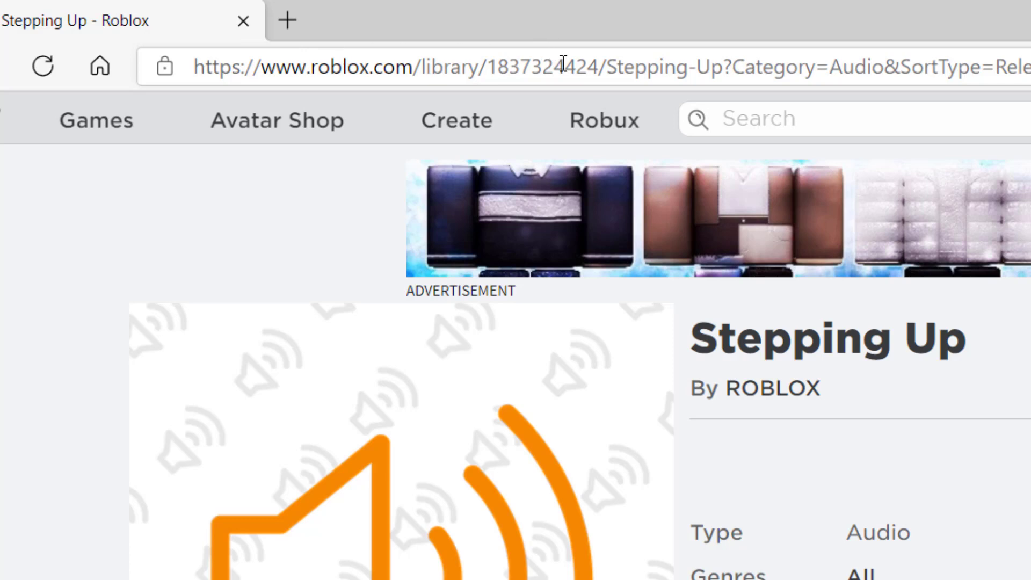
mouse_move(355, 67)
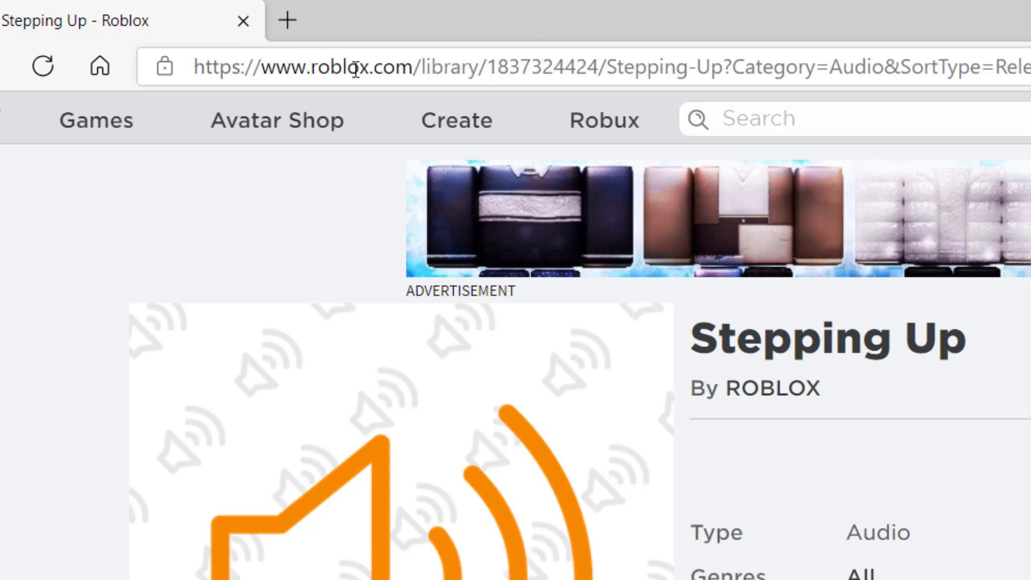
mouse_move(526, 66)
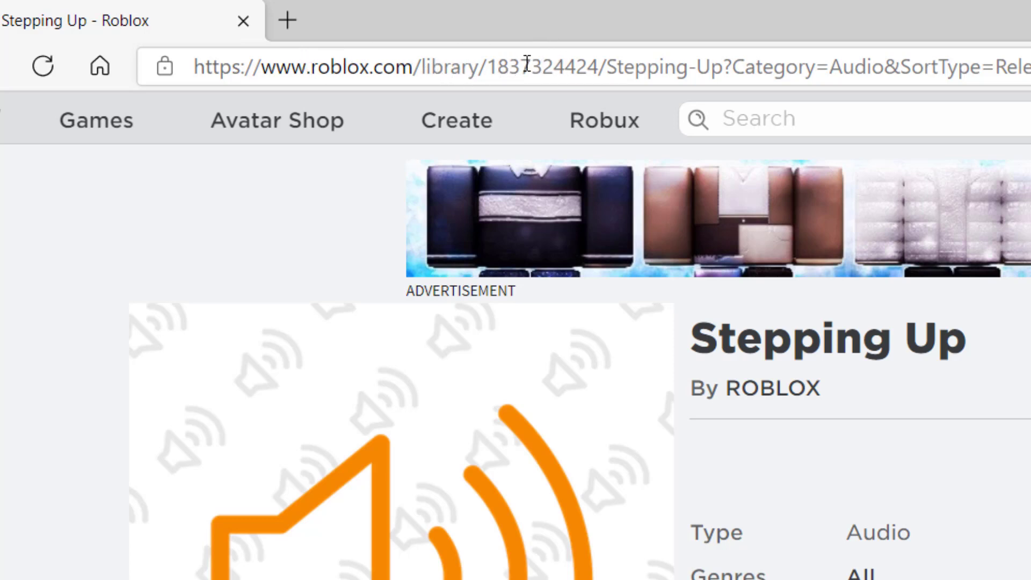
double_click(542, 67)
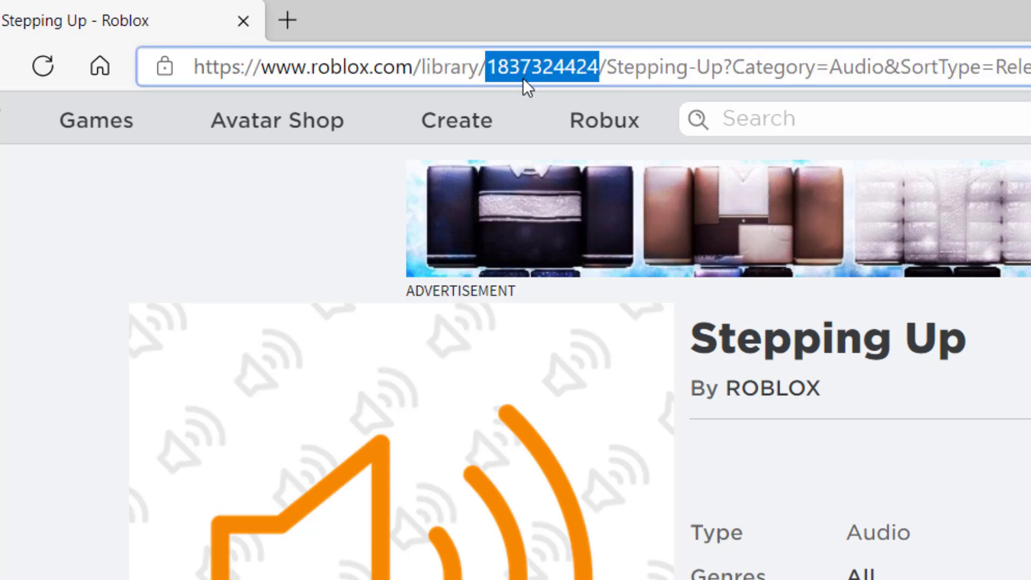
mouse_move(536, 102)
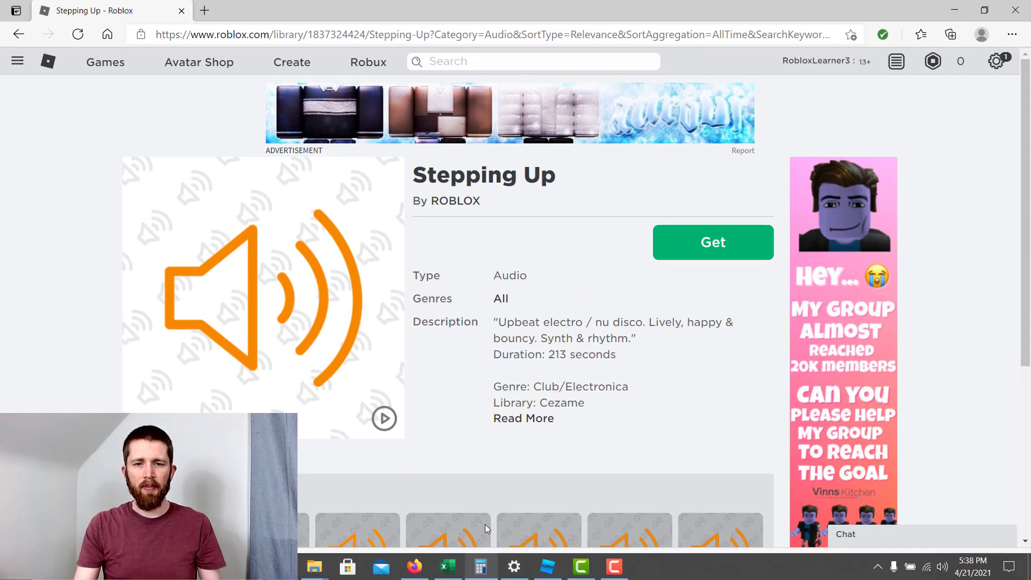
click(547, 566)
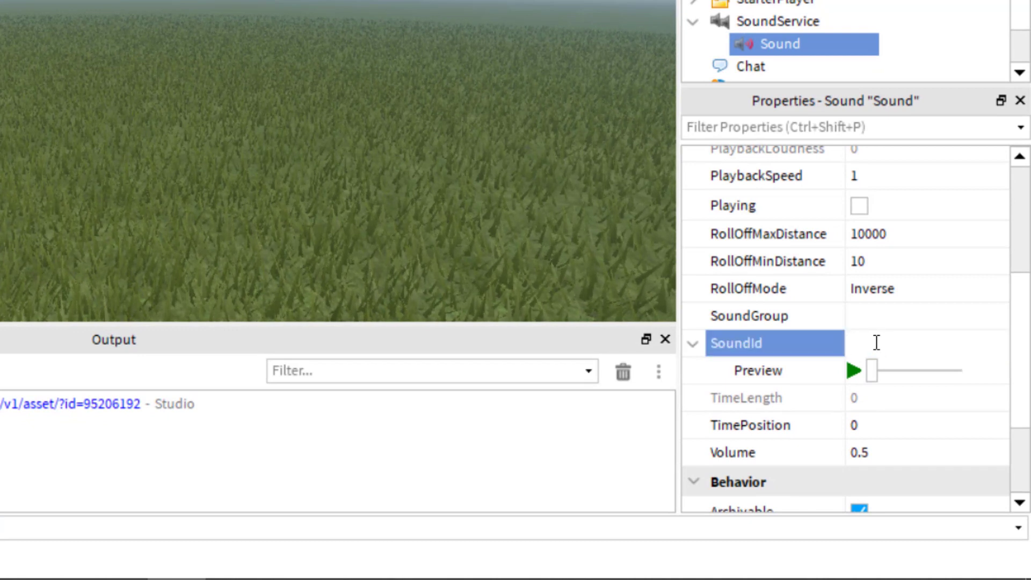
text(1837324424)
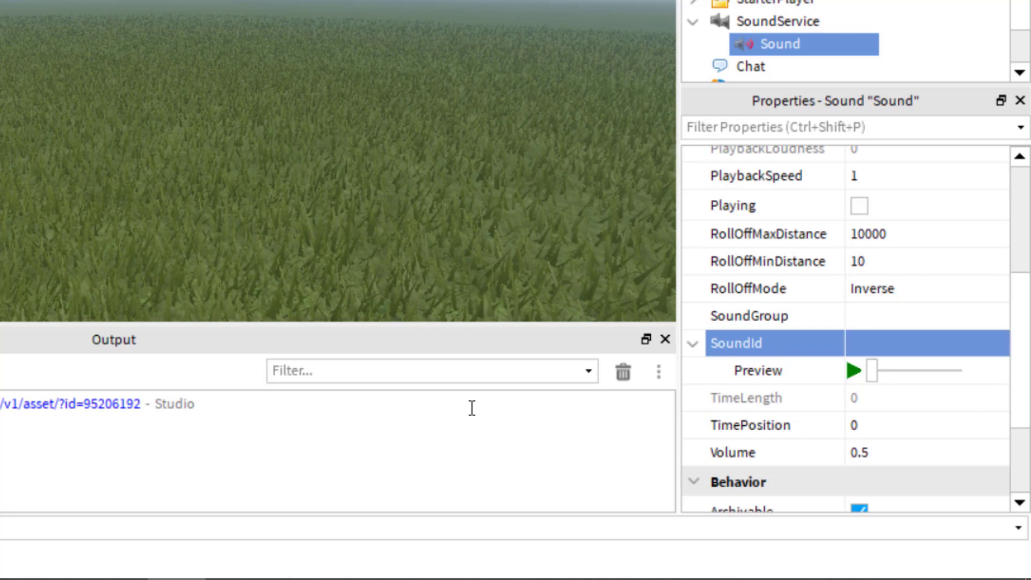
text(rbxassetid://1837324424)
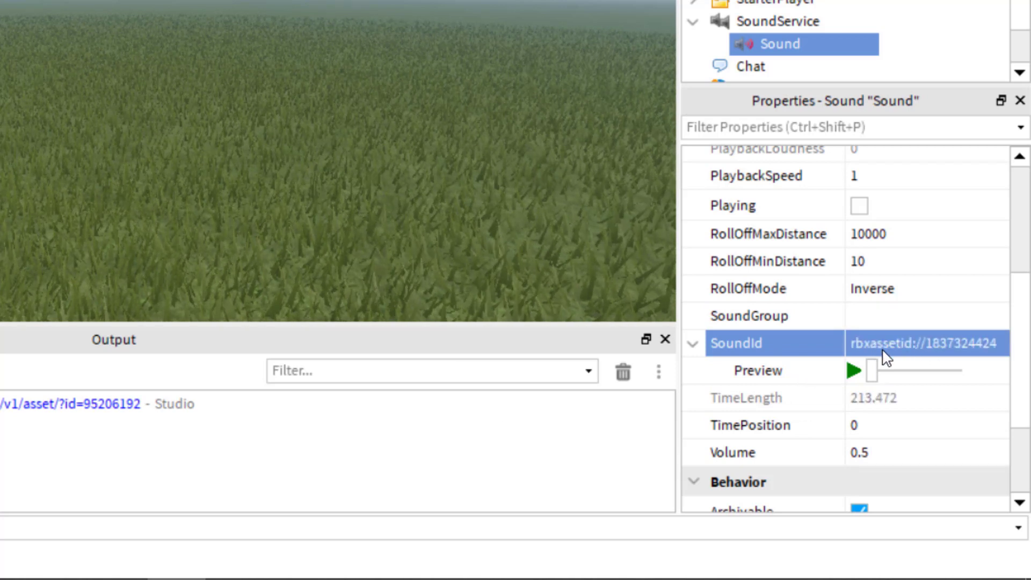
mouse_move(967, 355)
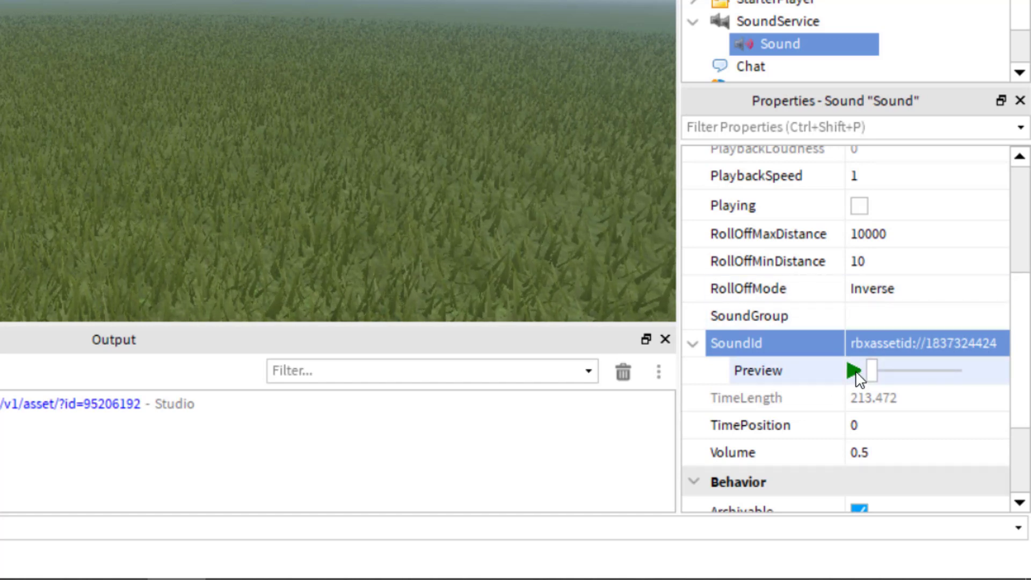
click(857, 370)
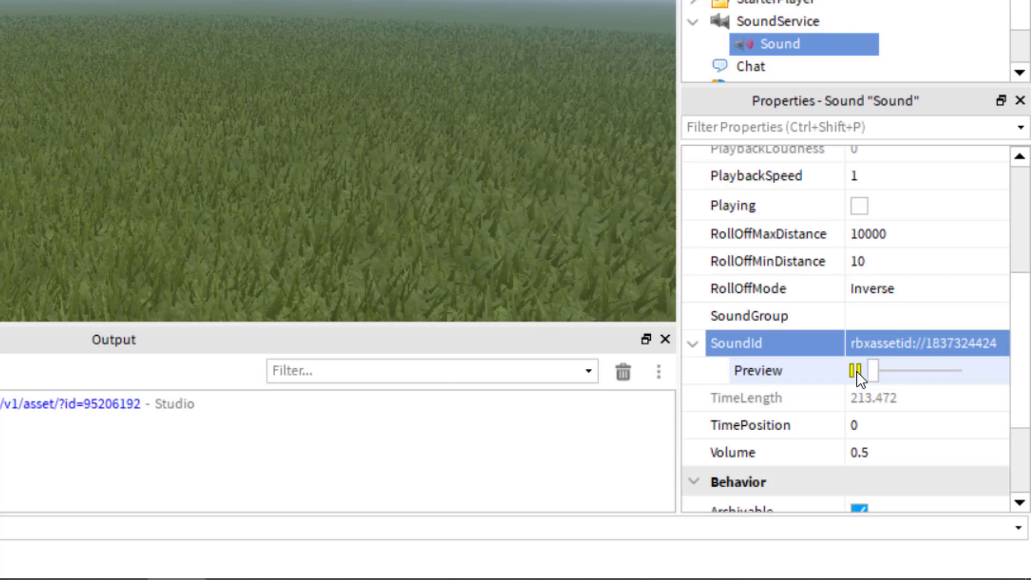
click(853, 370)
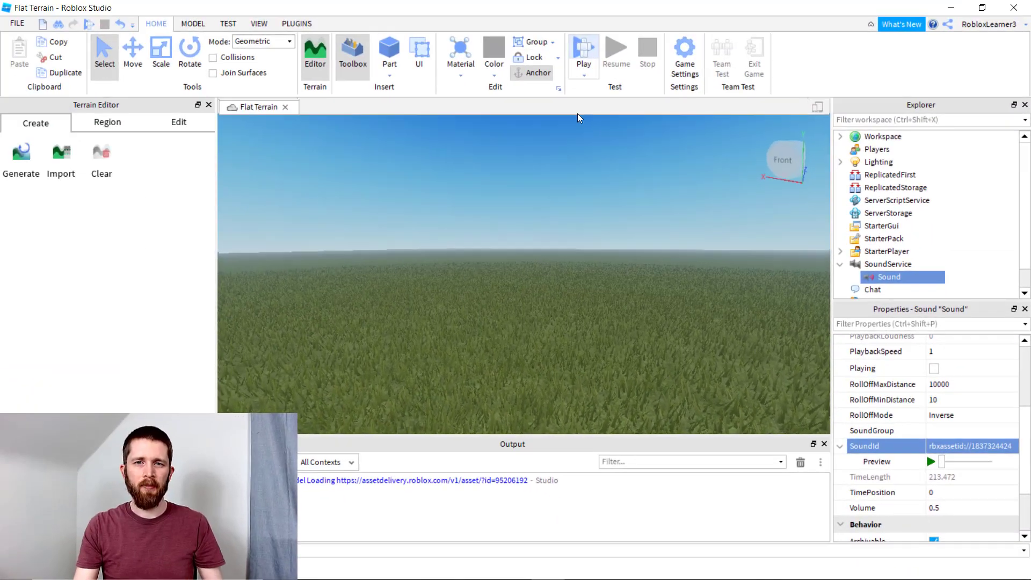
Run a Play test with the avatar spawning on the grass.
click(582, 50)
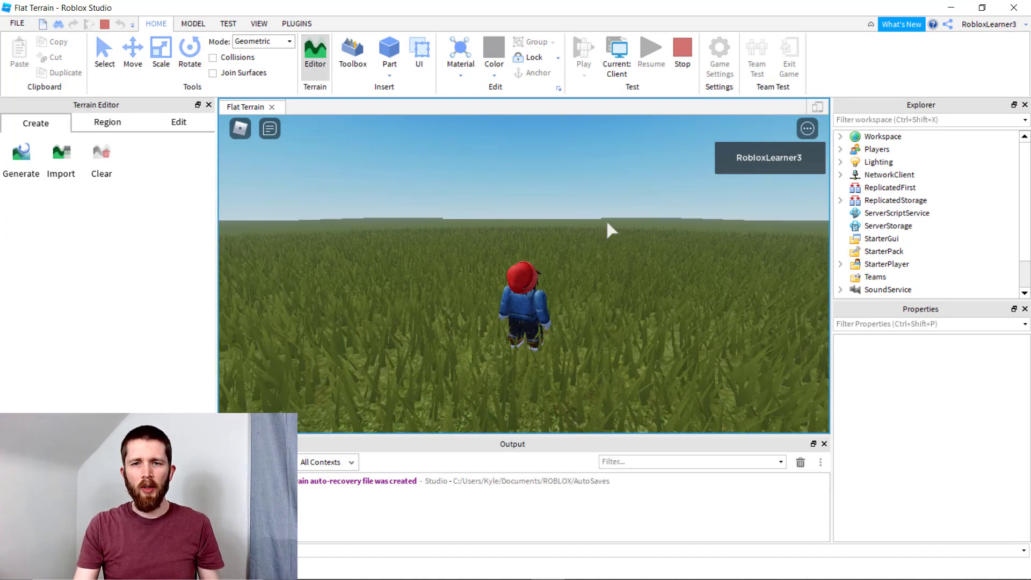
mouse_move(729, 226)
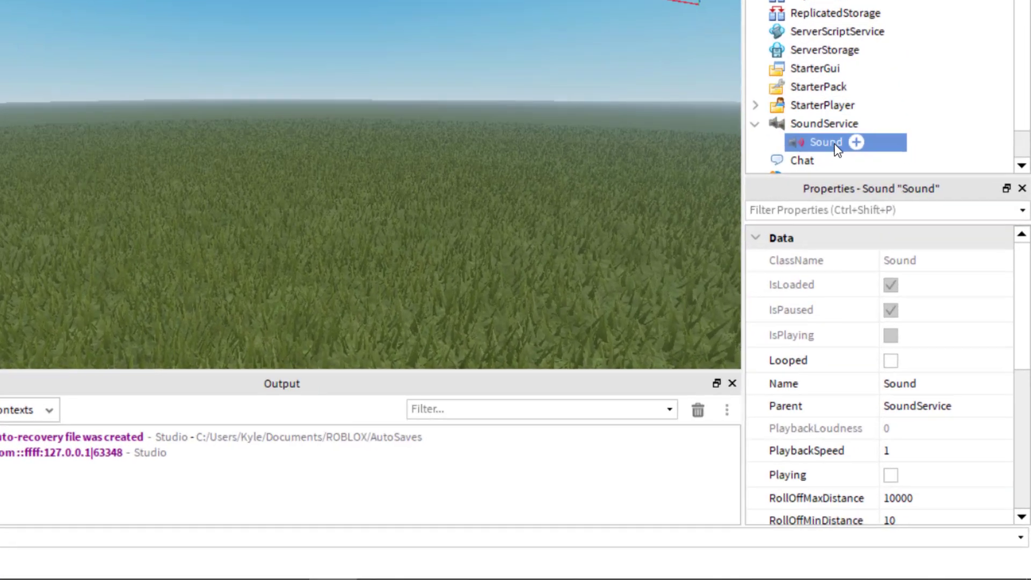
Reselect the Sound under SoundService and switch on its Playing and Looped properties.
click(824, 123)
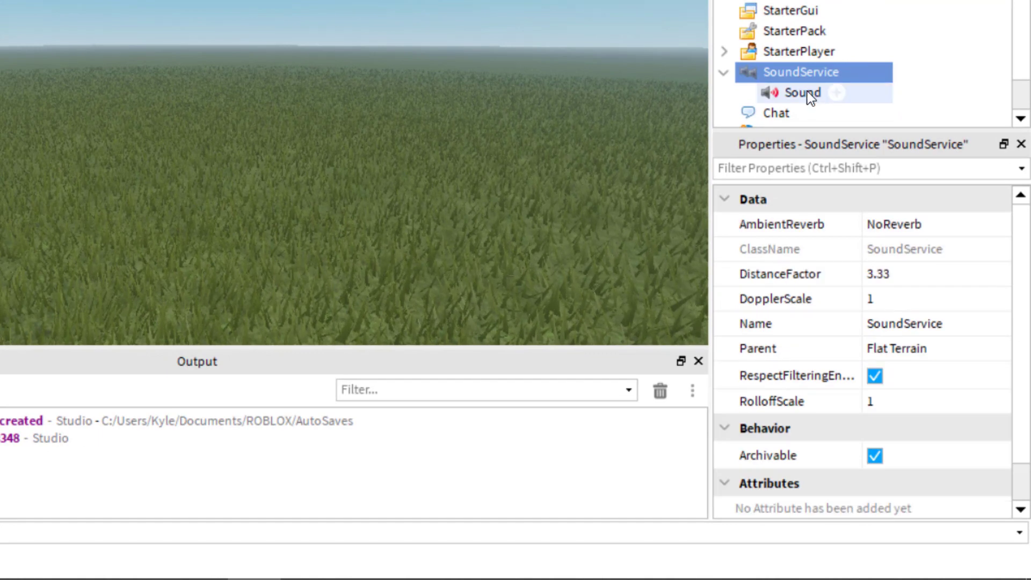
click(802, 92)
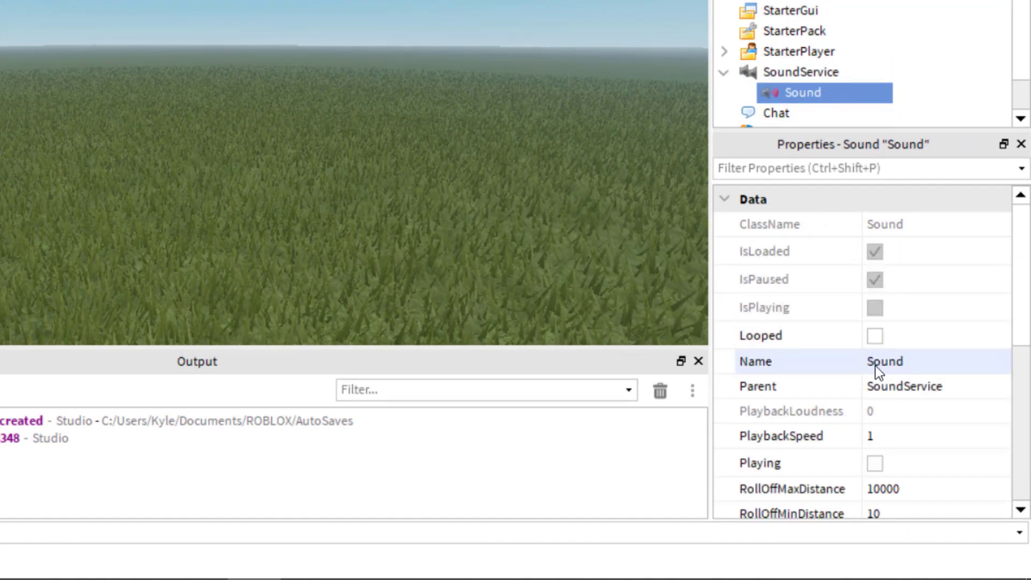
scroll(down, 3)
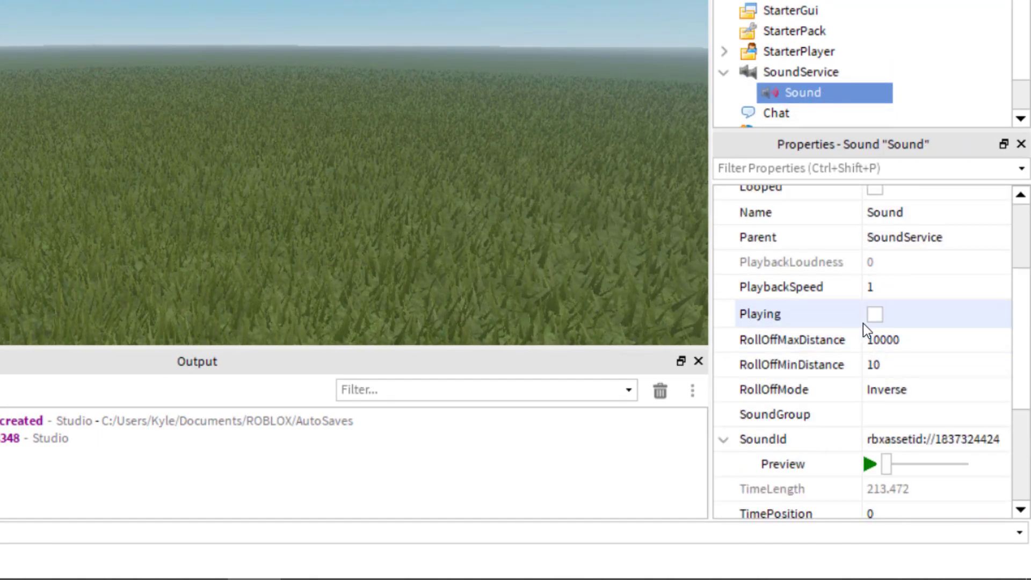
scroll(down, 3)
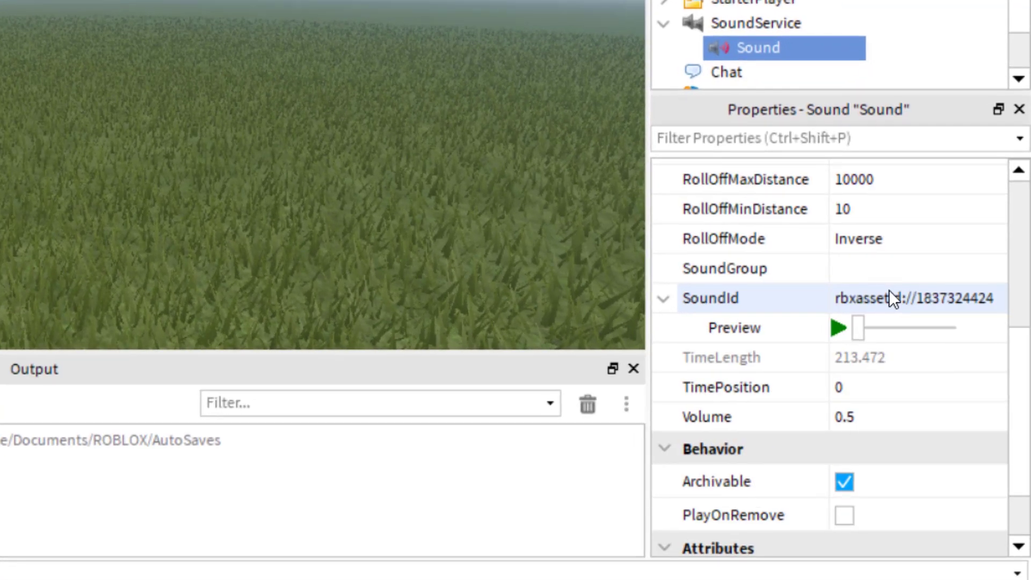
scroll(up, 3)
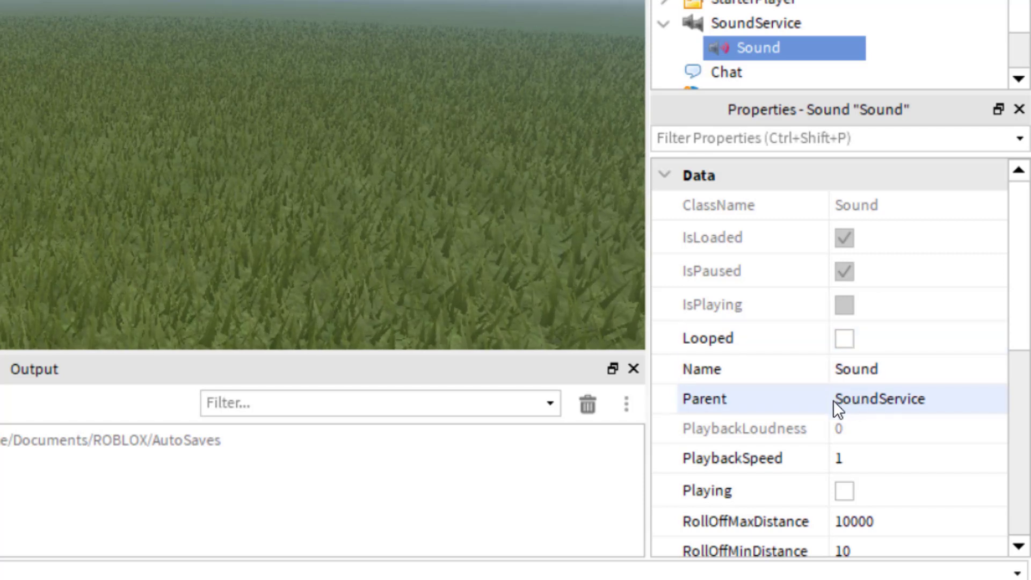
scroll(down, 3)
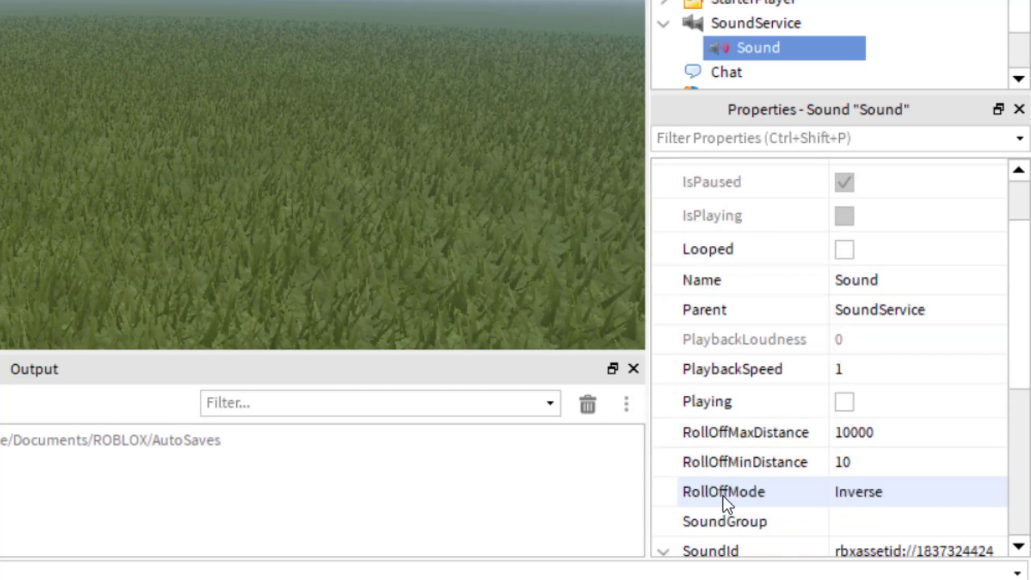
click(723, 401)
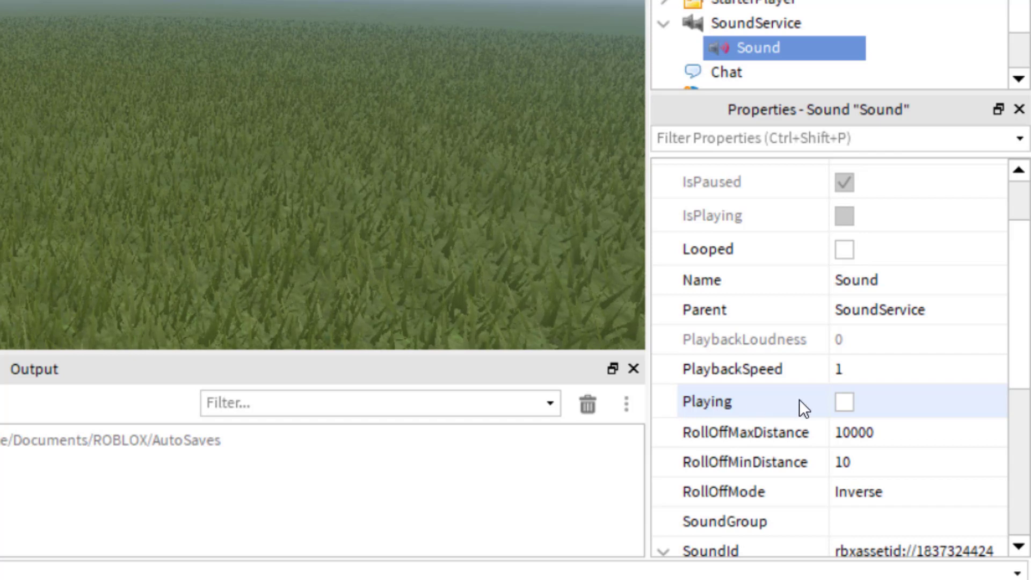
click(844, 401)
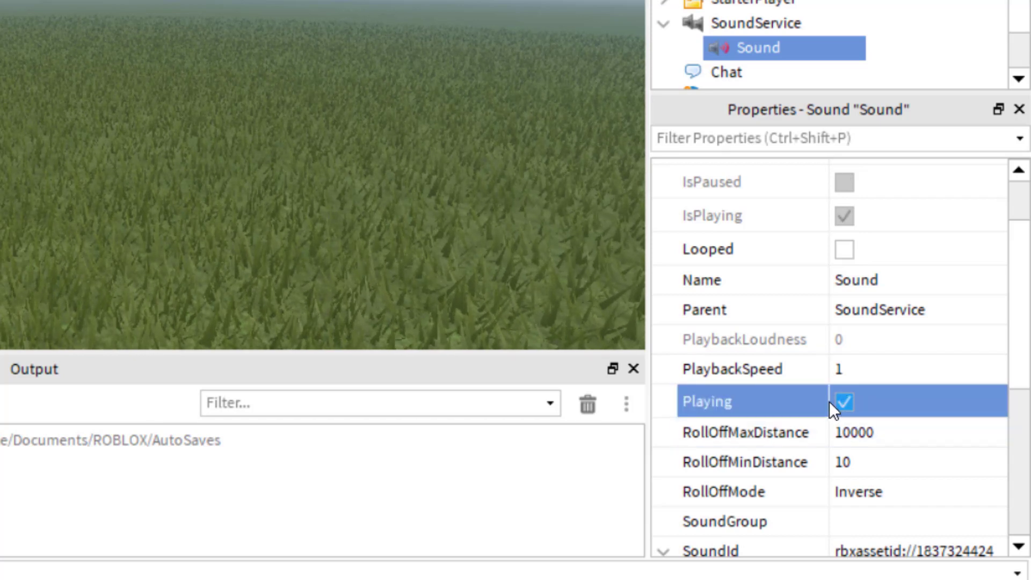
scroll(up, 3)
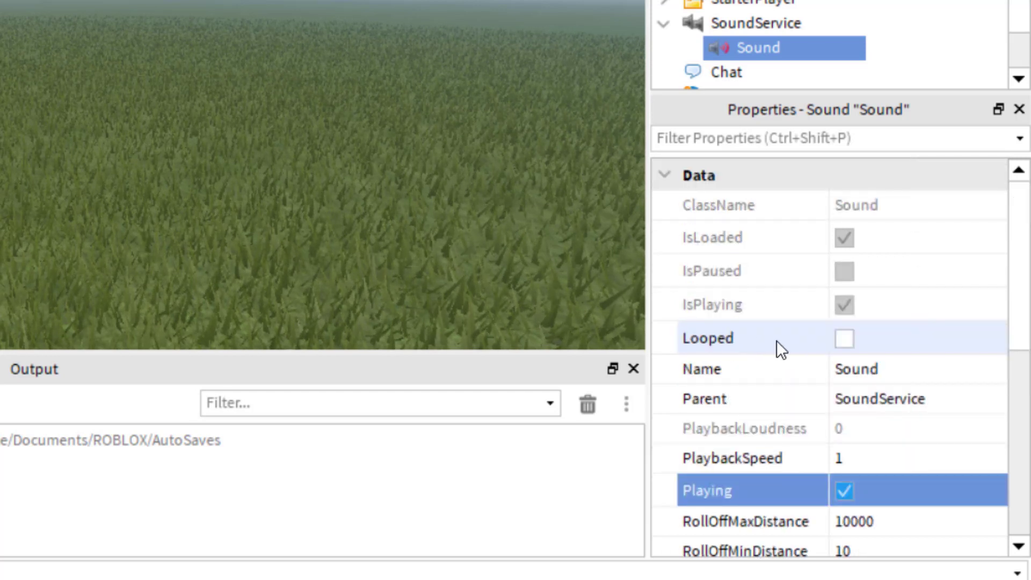
mouse_move(852, 348)
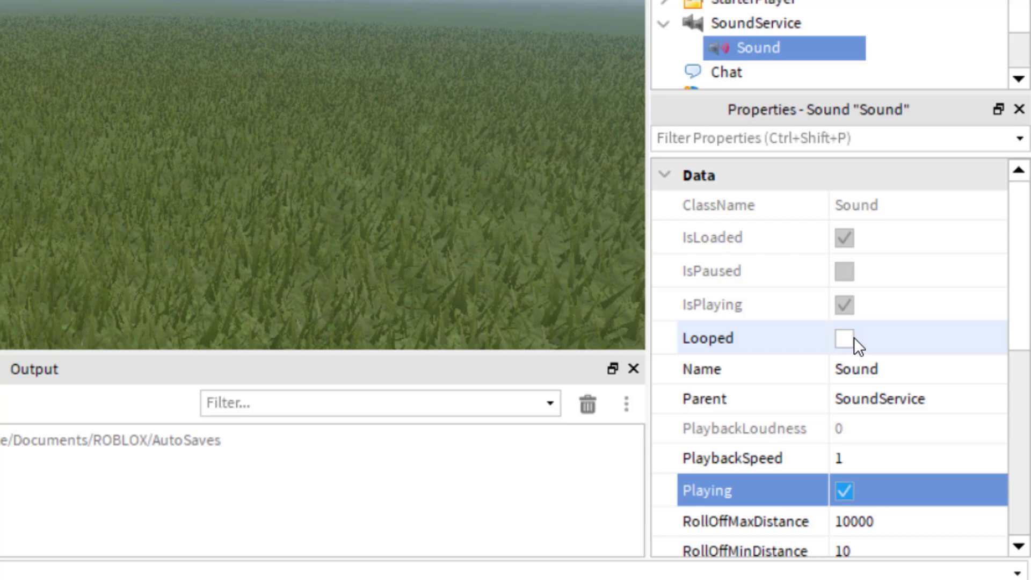
click(844, 337)
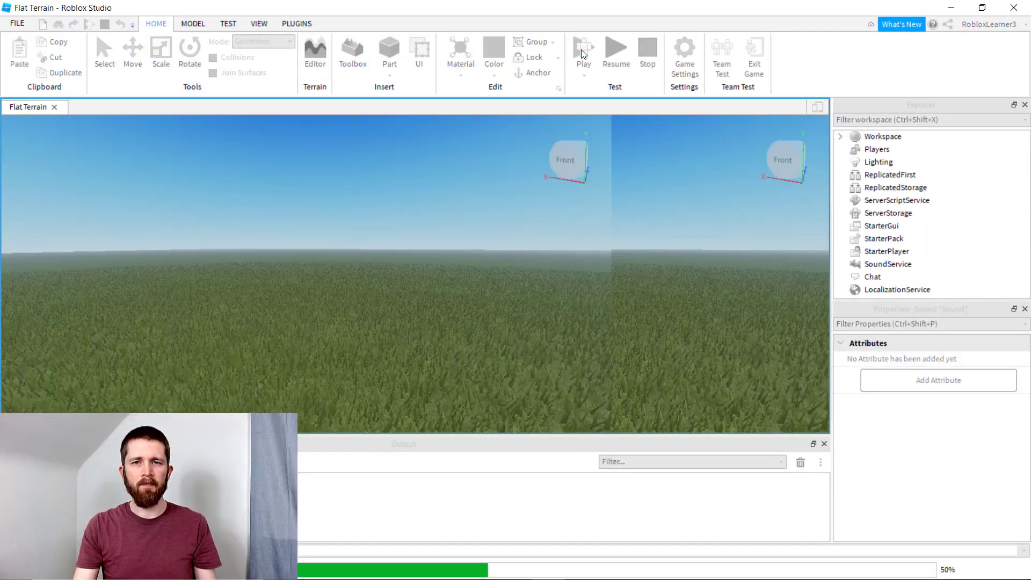
click(581, 49)
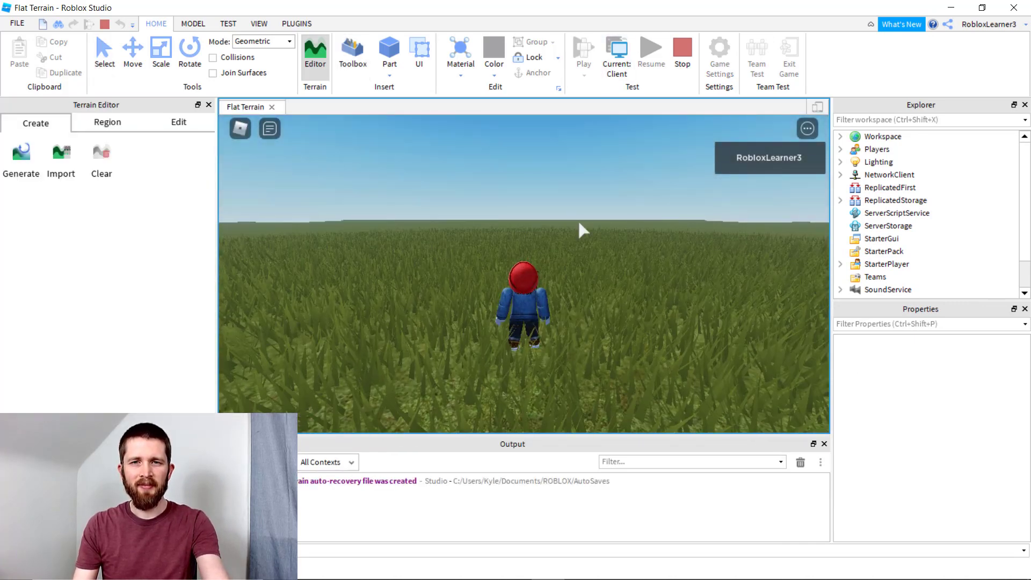
click(682, 52)
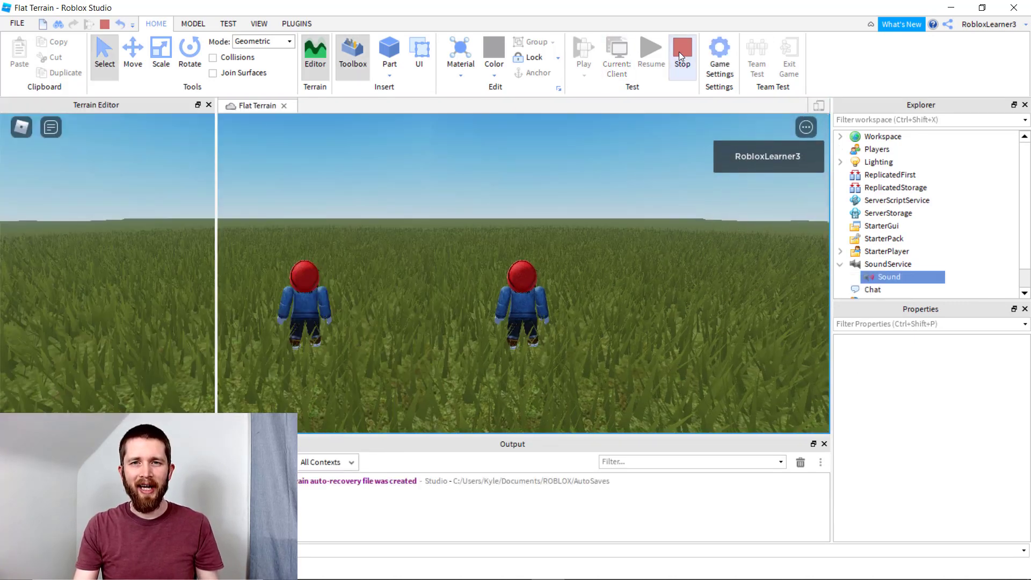
click(682, 53)
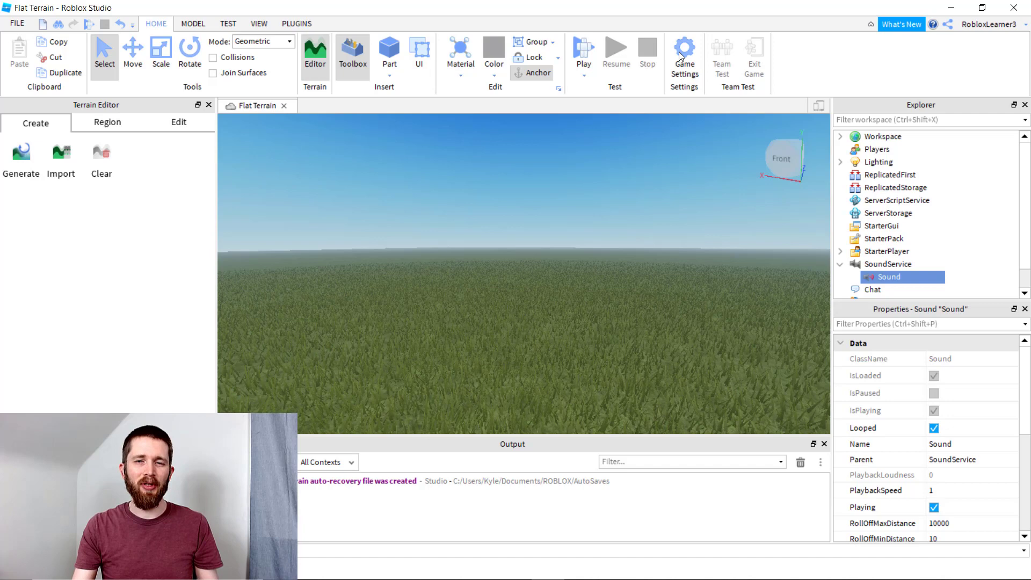
mouse_move(688, 108)
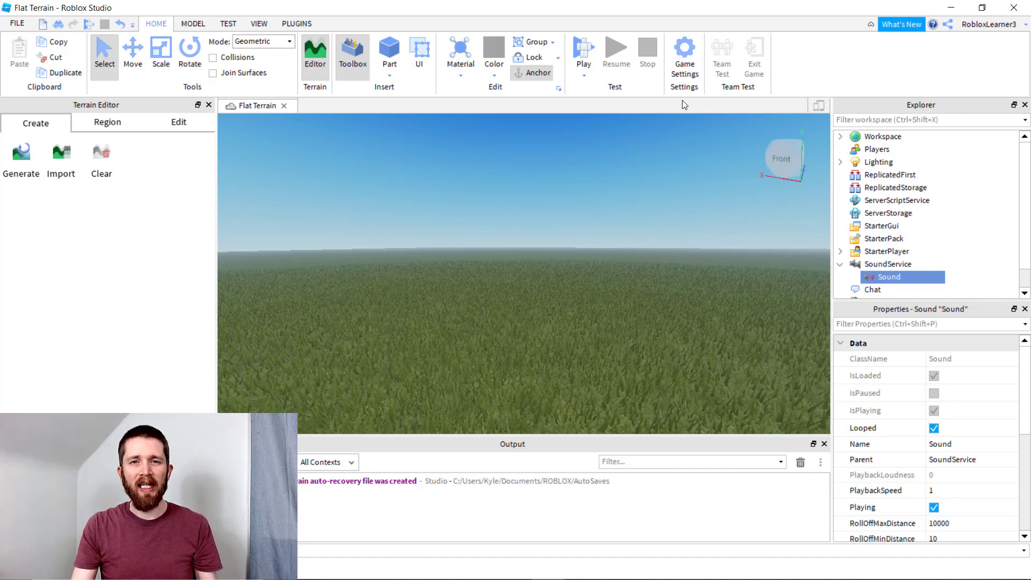
mouse_move(651, 375)
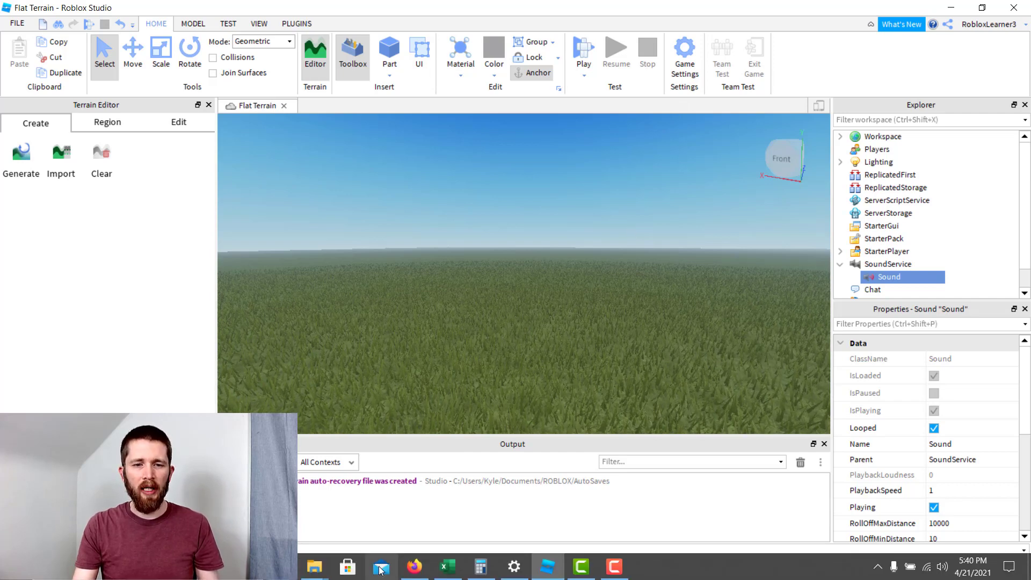
click(381, 565)
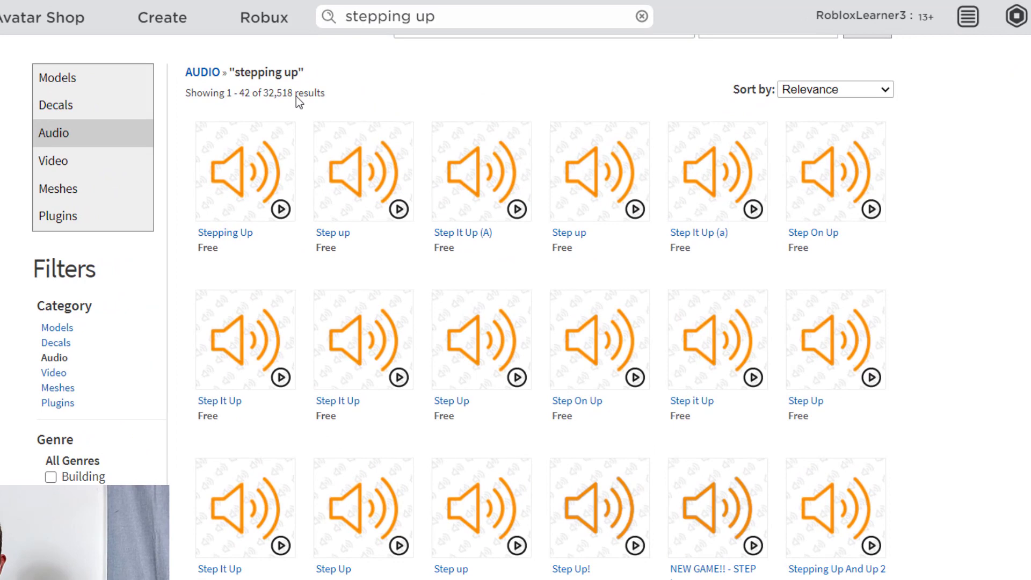
mouse_move(637, 369)
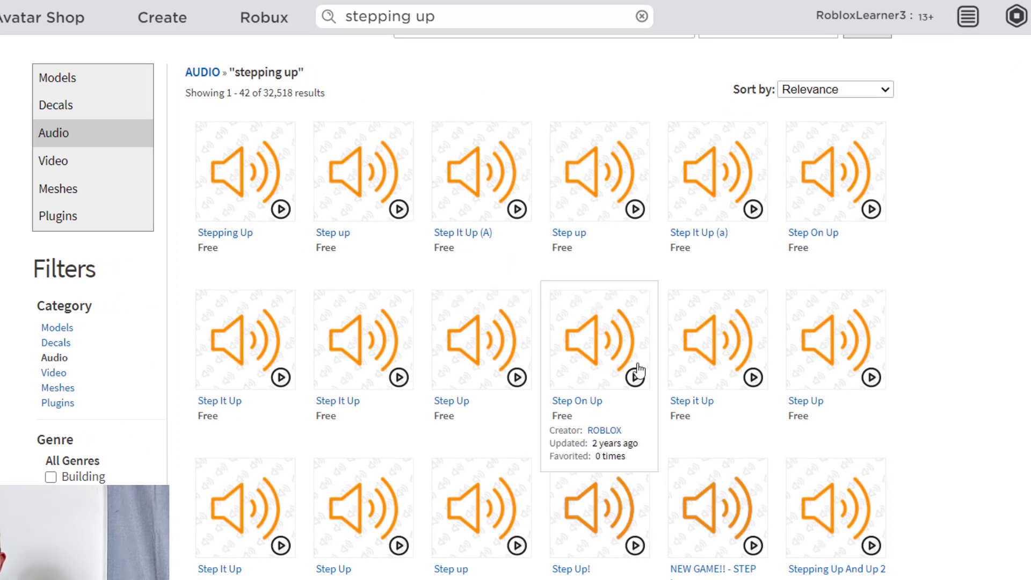
scroll(up, 3)
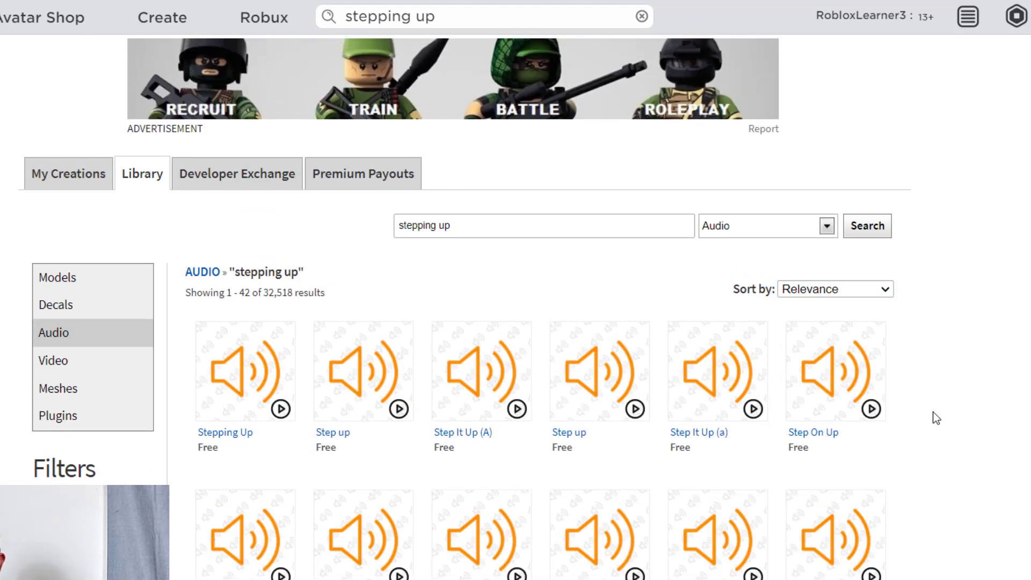
mouse_move(759, 250)
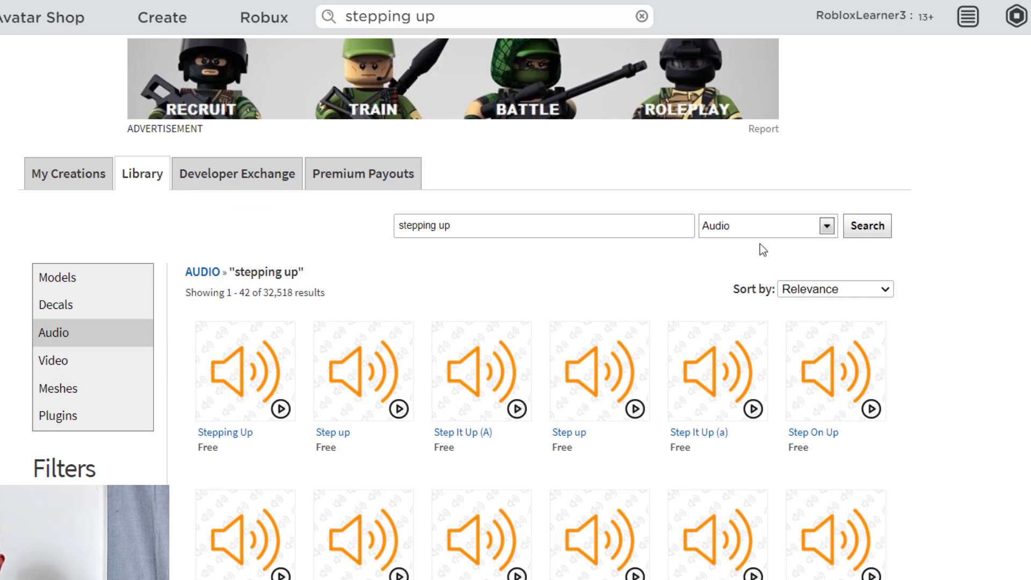
mouse_move(962, 361)
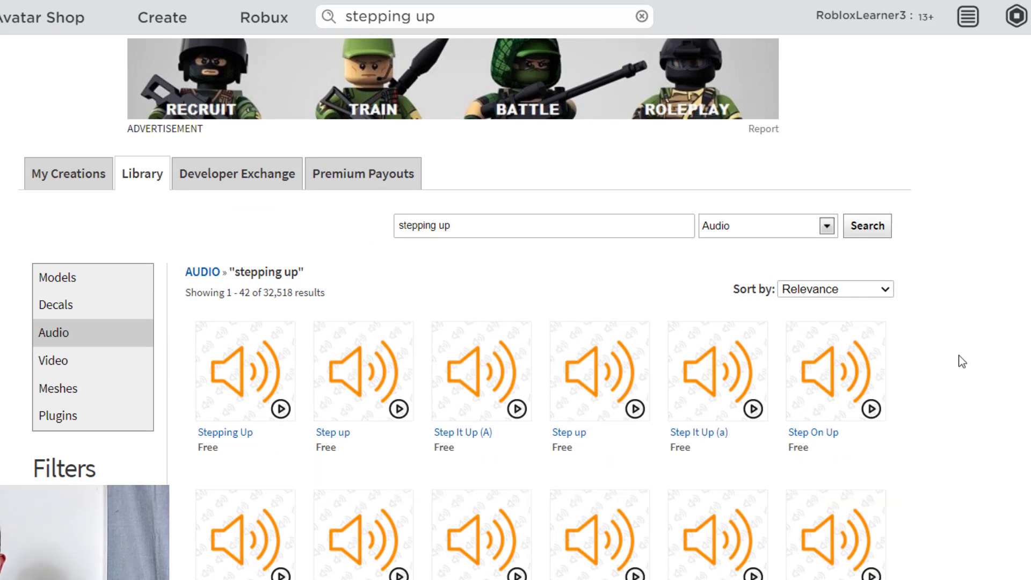
mouse_move(1007, 295)
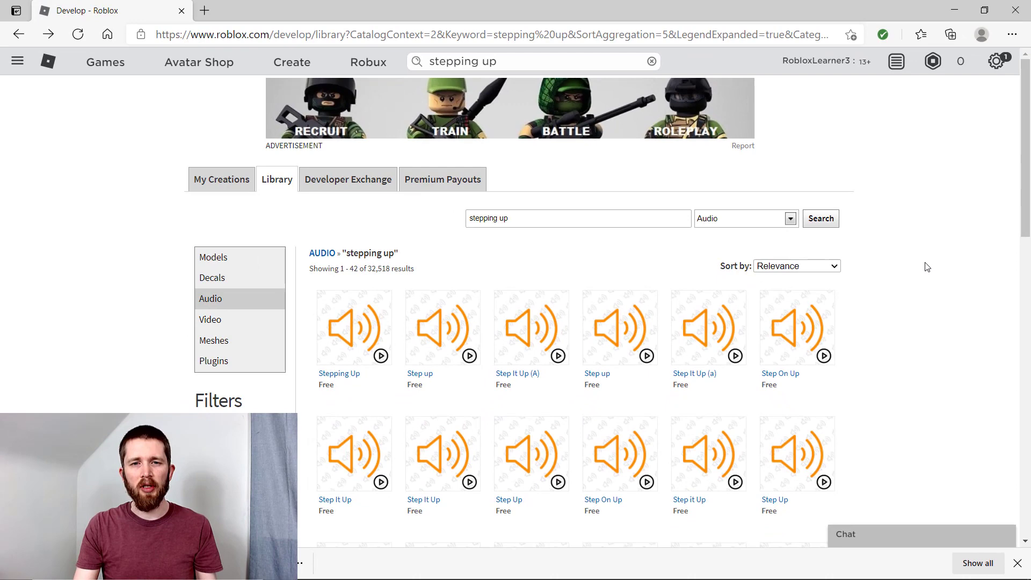
mouse_move(909, 213)
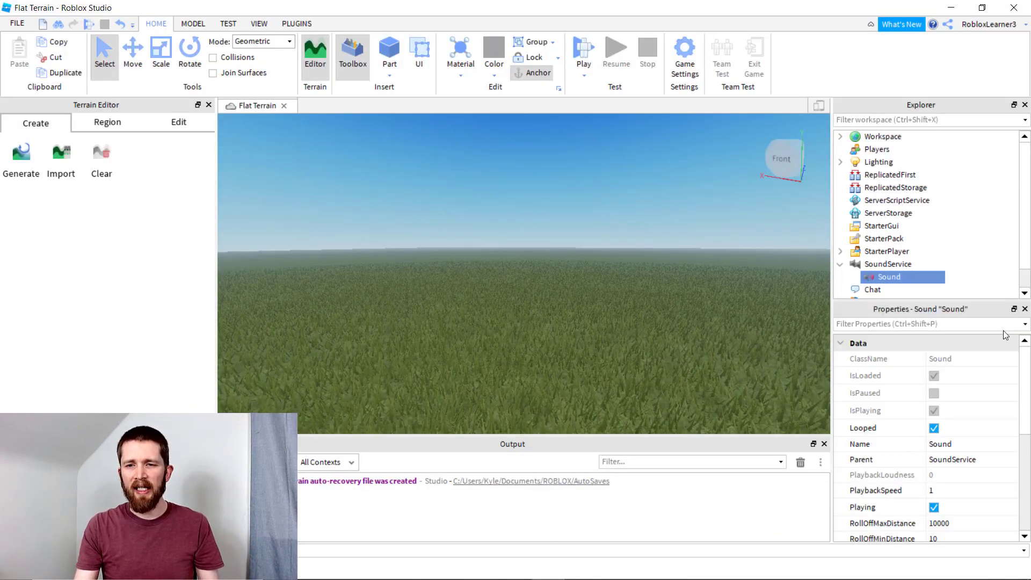
mouse_move(910, 277)
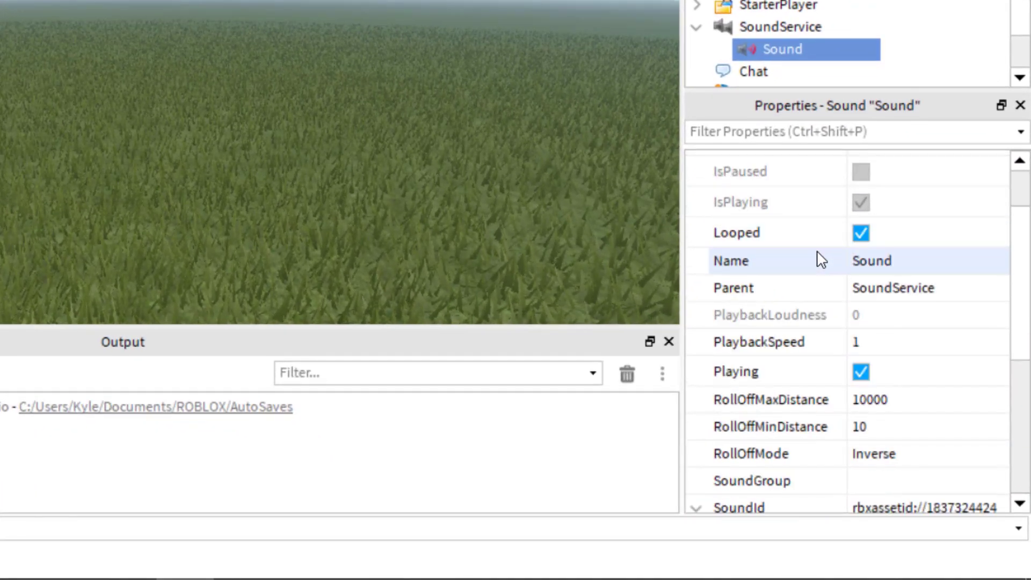
scroll(down, 3)
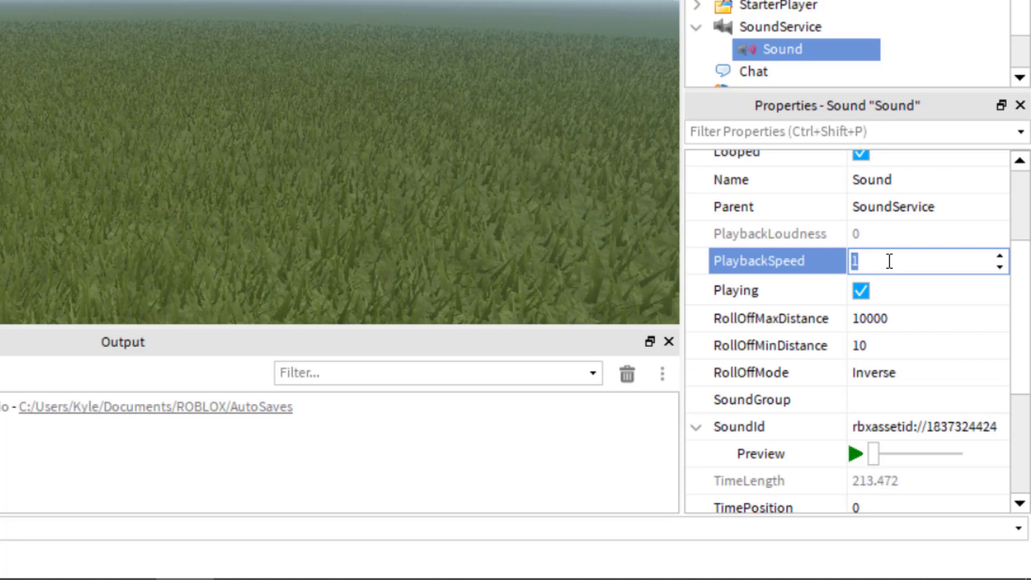
mouse_move(889, 381)
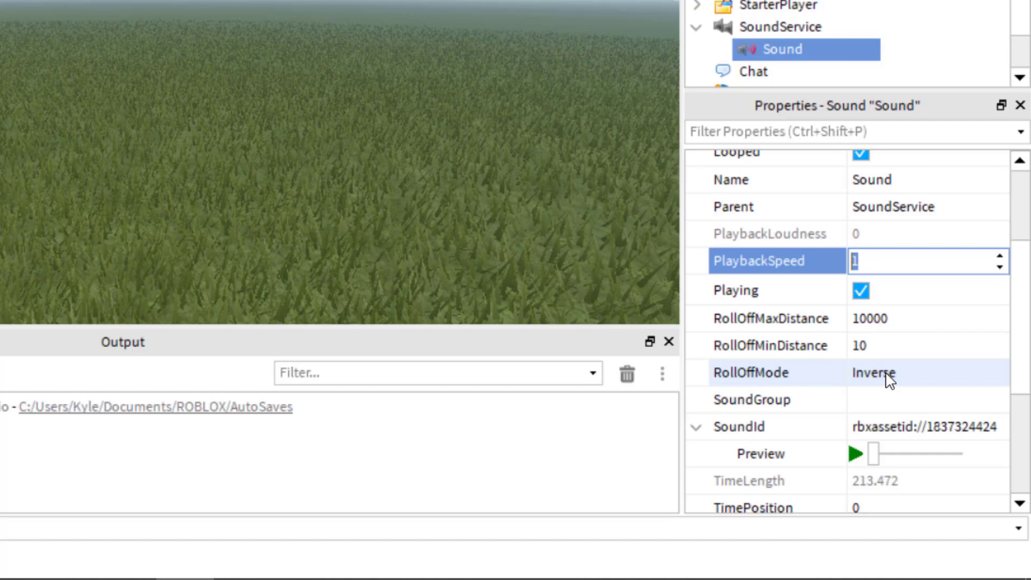
scroll(down, 3)
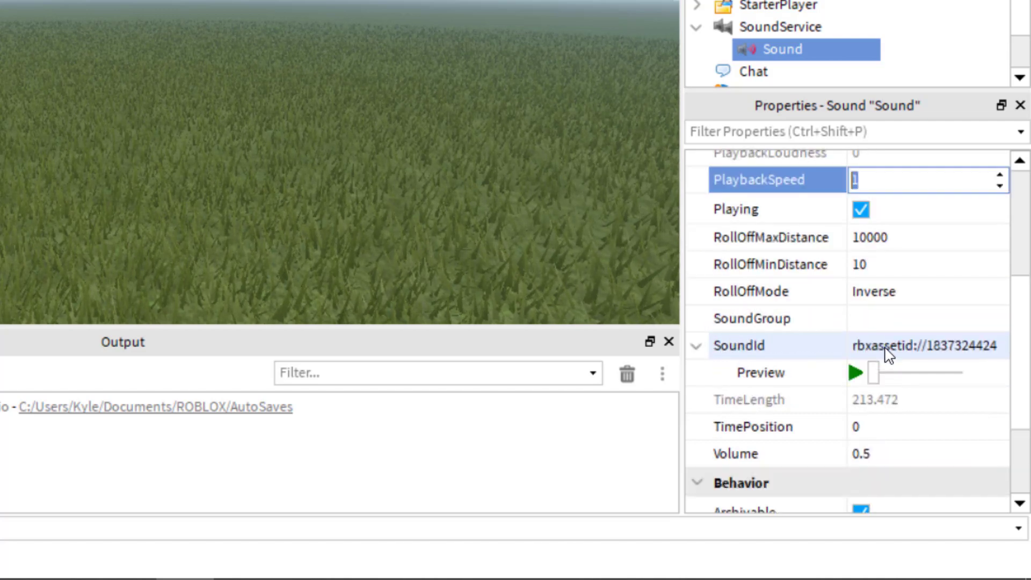
scroll(down, 3)
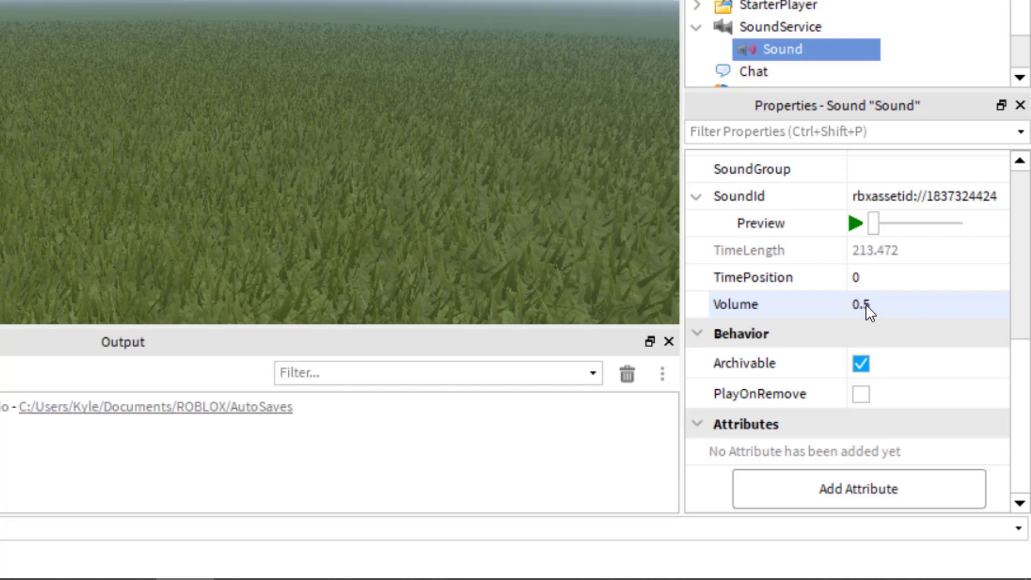
mouse_move(873, 311)
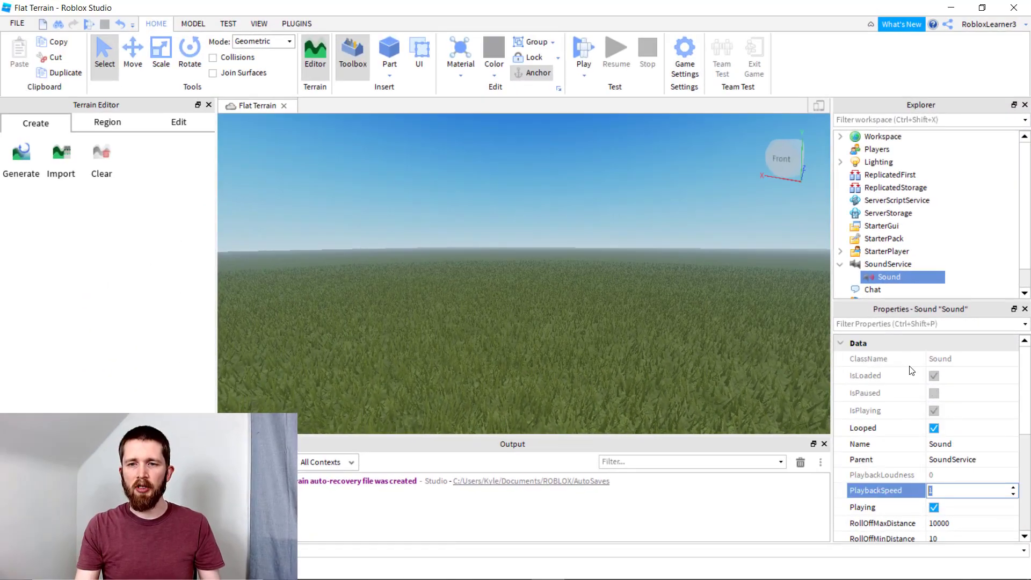
mouse_move(889, 383)
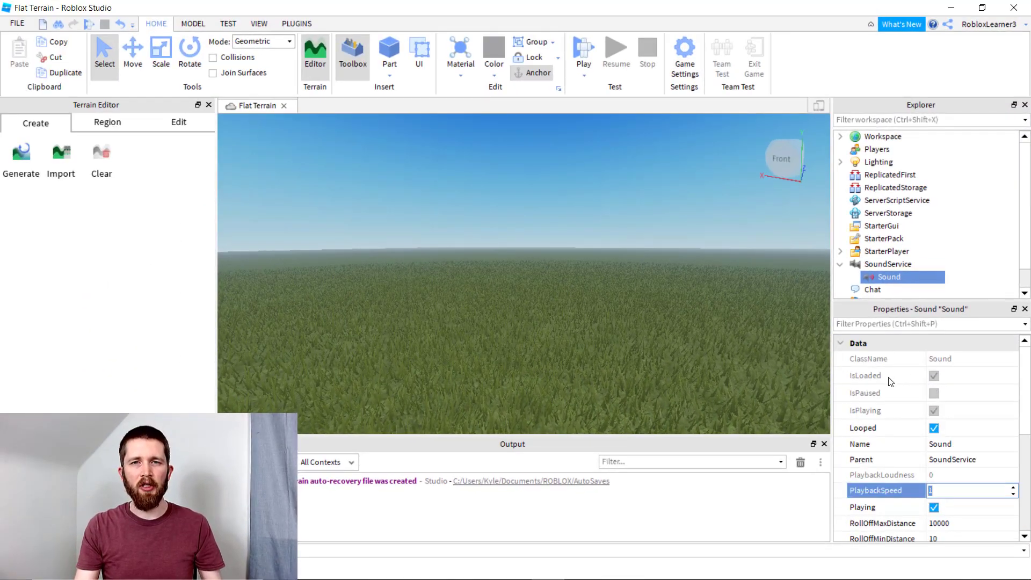